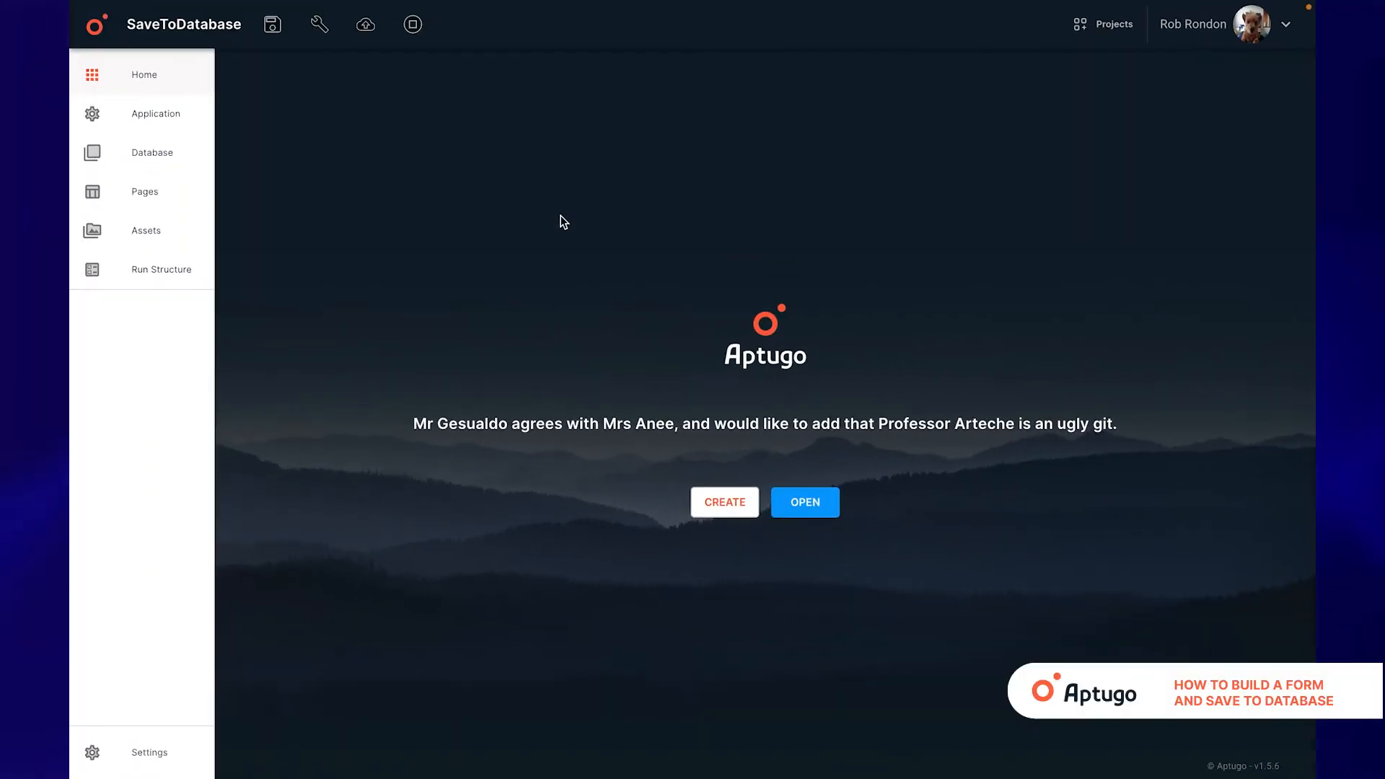
pyautogui.moveTo(484, 296)
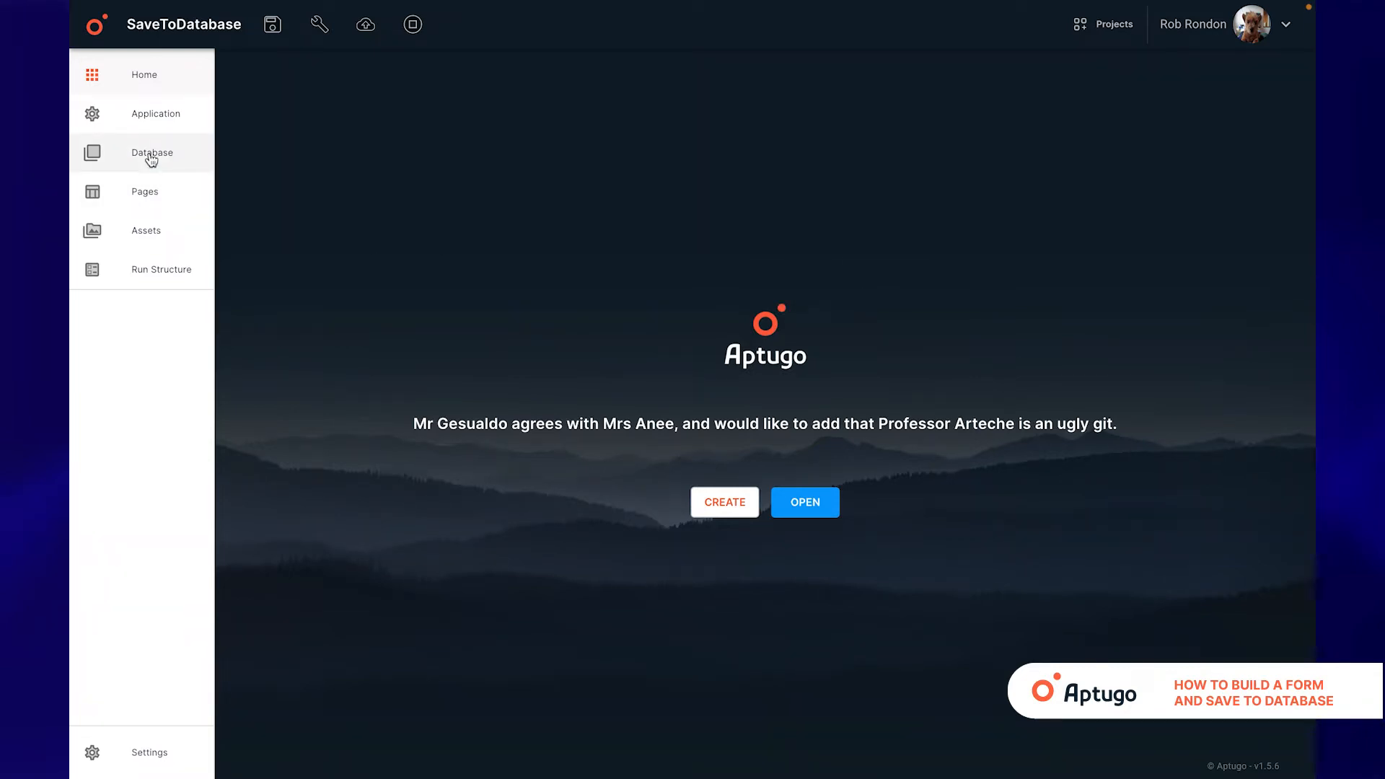
# Create a new database table named Suscribers and begin editing its ID field
pyautogui.click(151, 152)
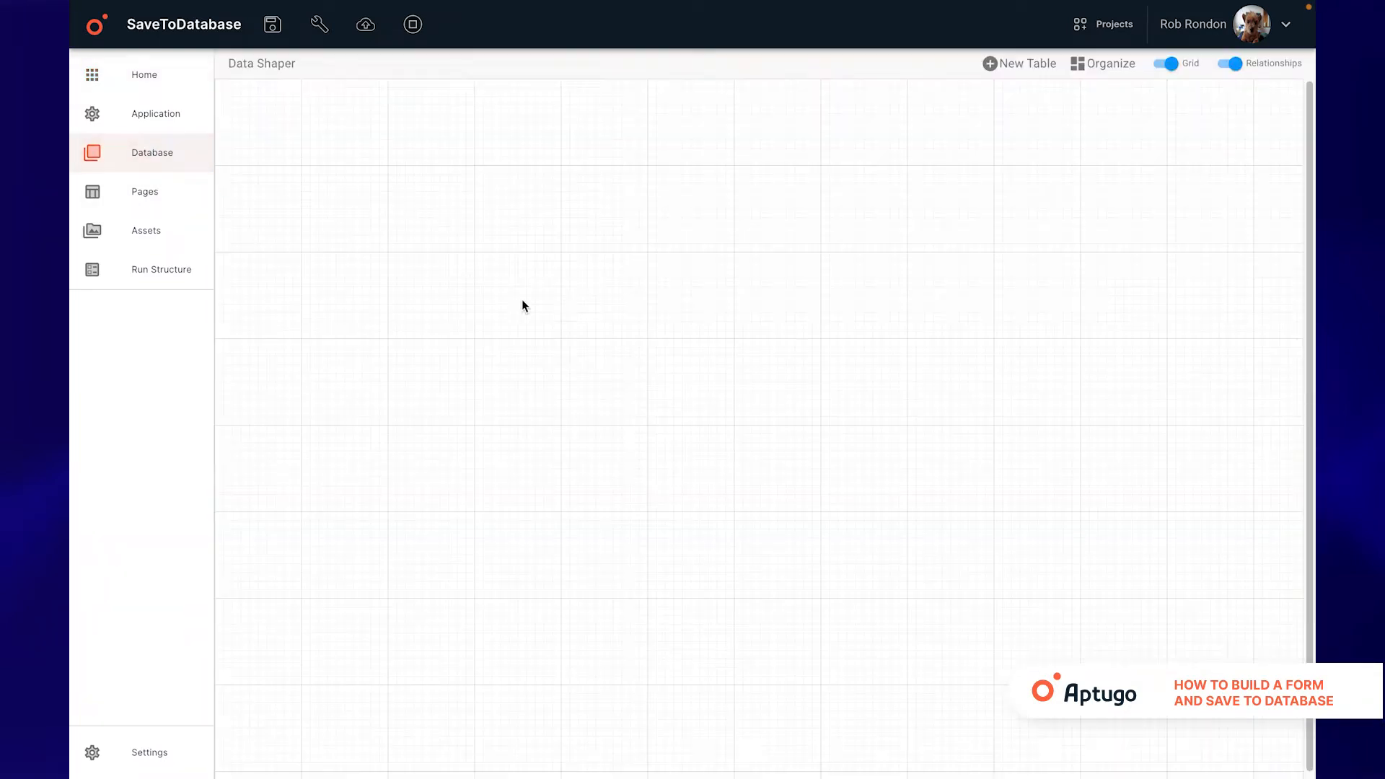
pyautogui.click(1021, 62)
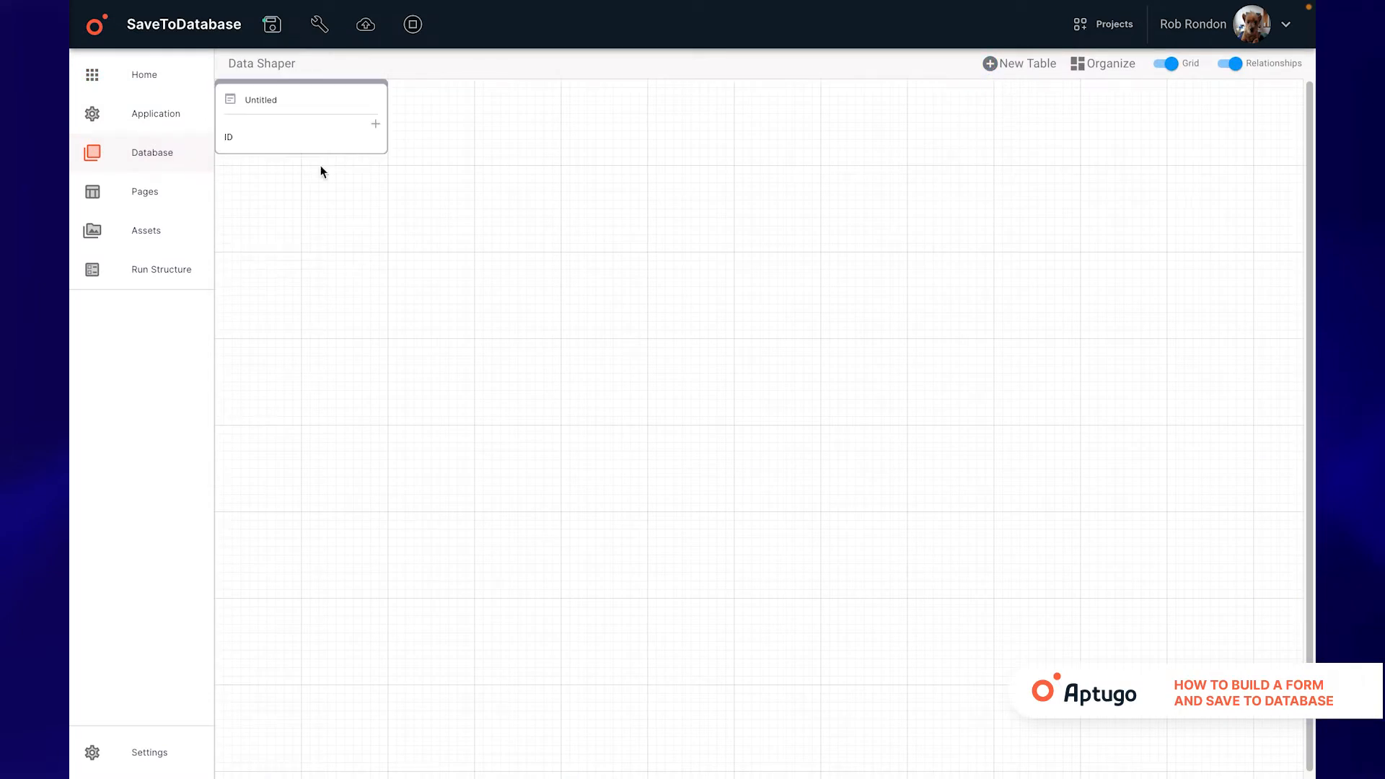
pyautogui.click(258, 100)
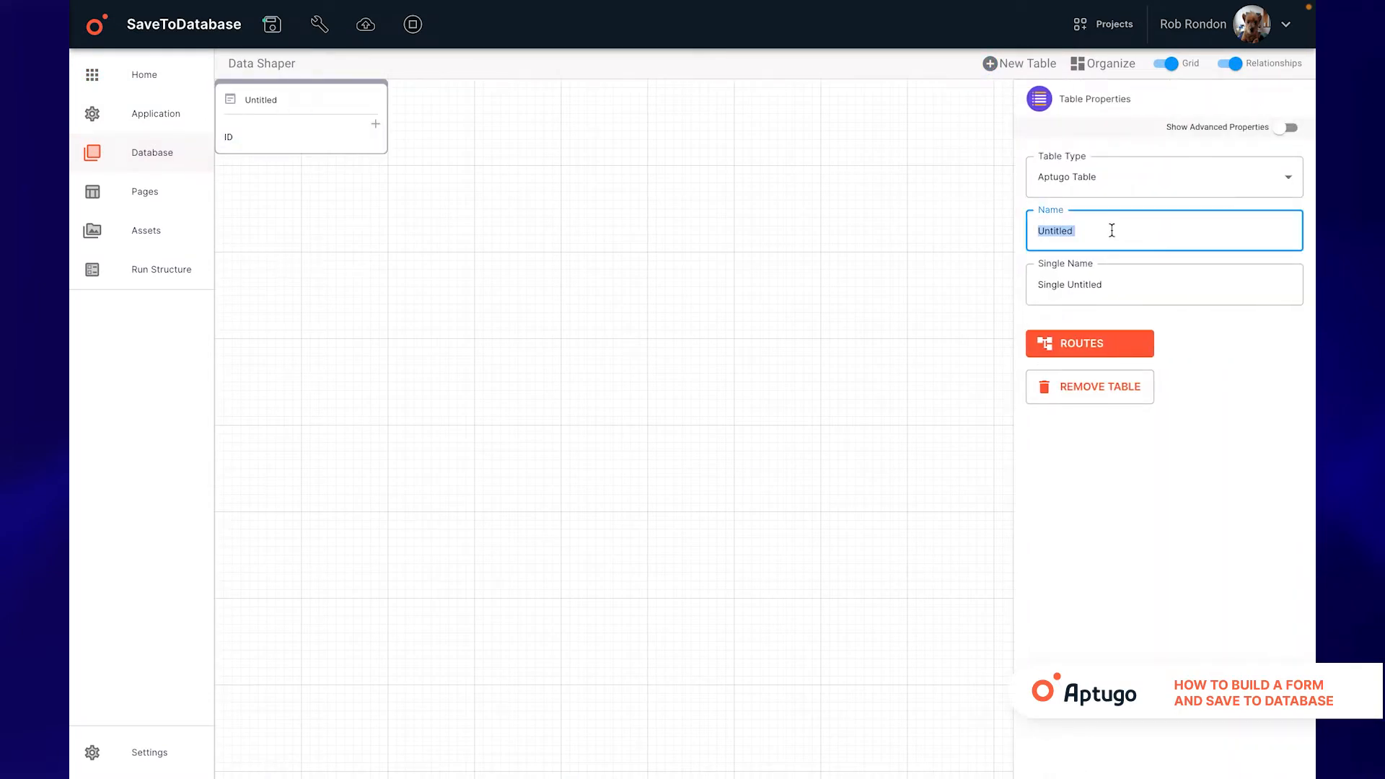
pyautogui.write('Suscribers')
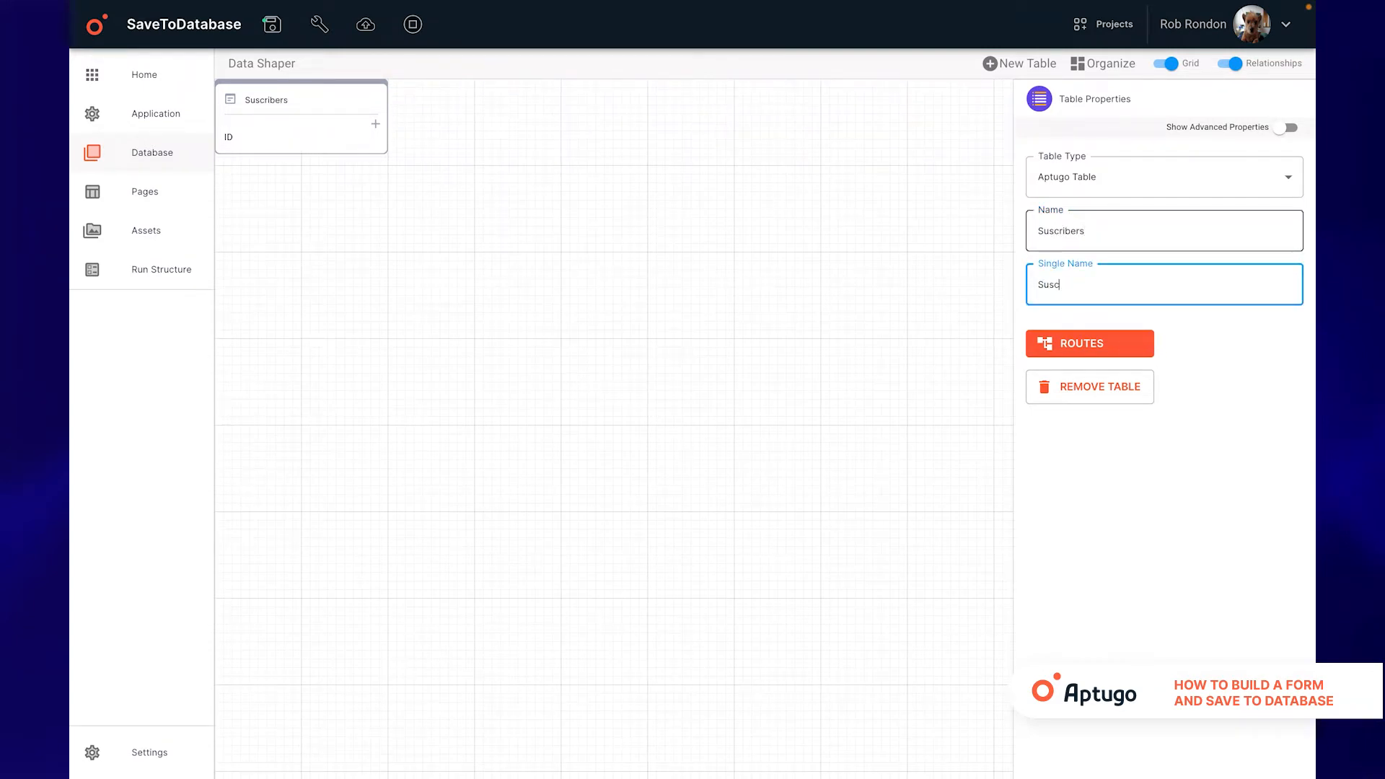
pyautogui.click(274, 135)
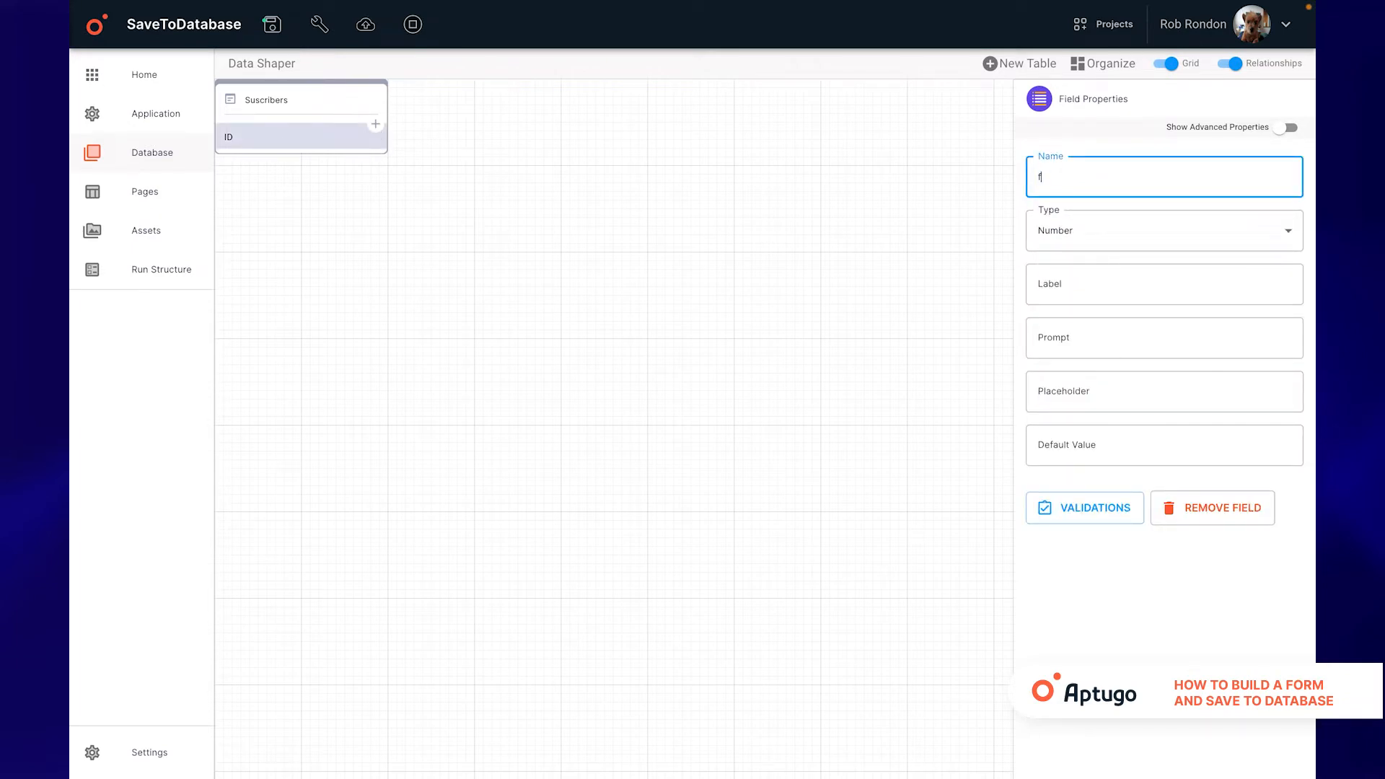
# Rename ID to fullName and add age and email fields to Suscribers
pyautogui.write('ullNa')
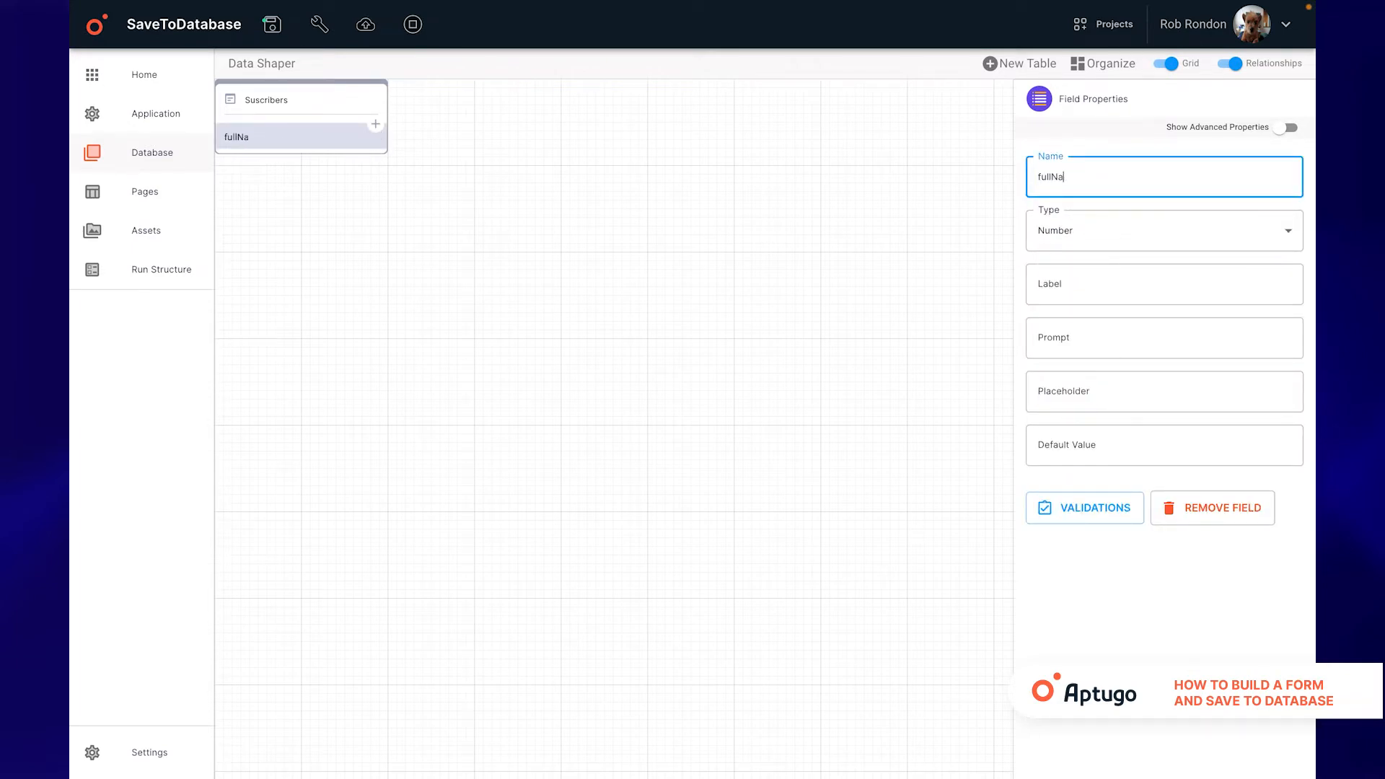
pyautogui.click(1162, 231)
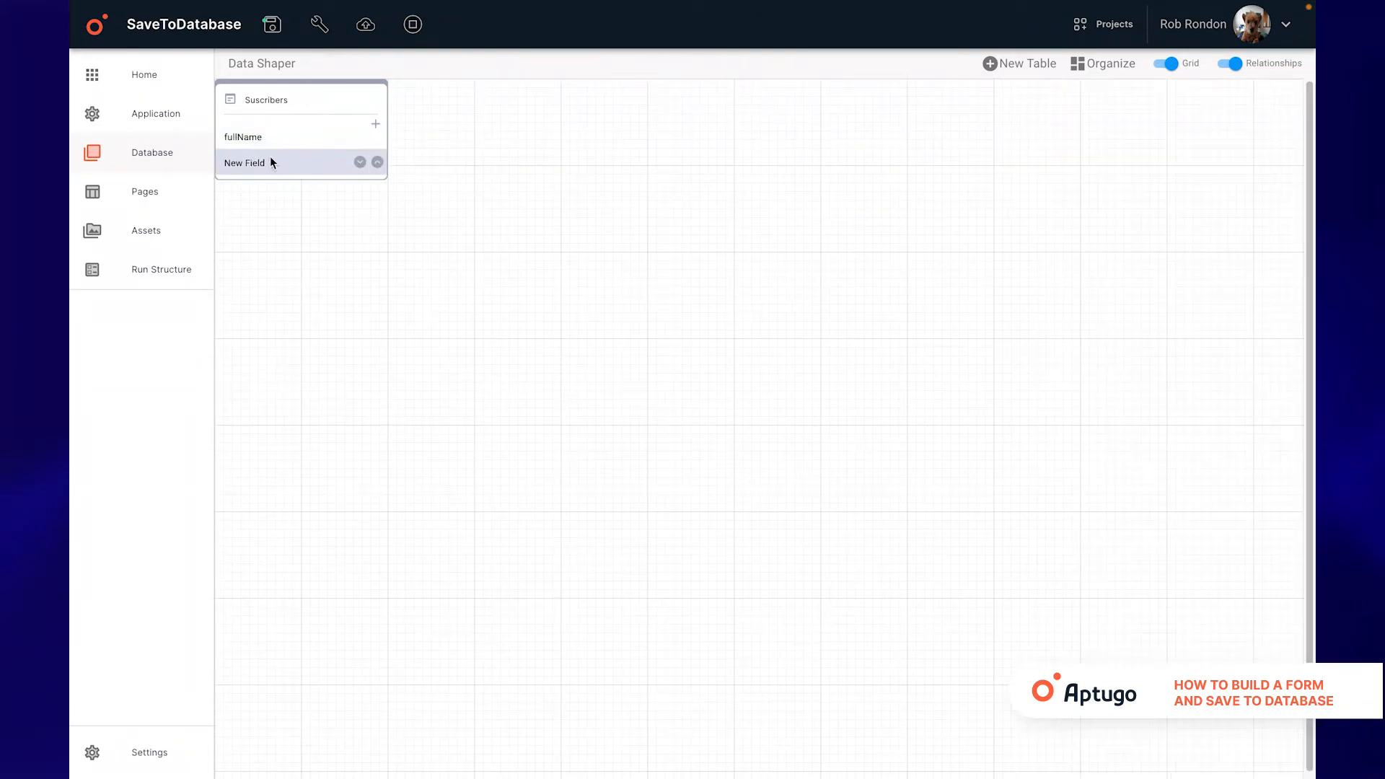
pyautogui.write('age')
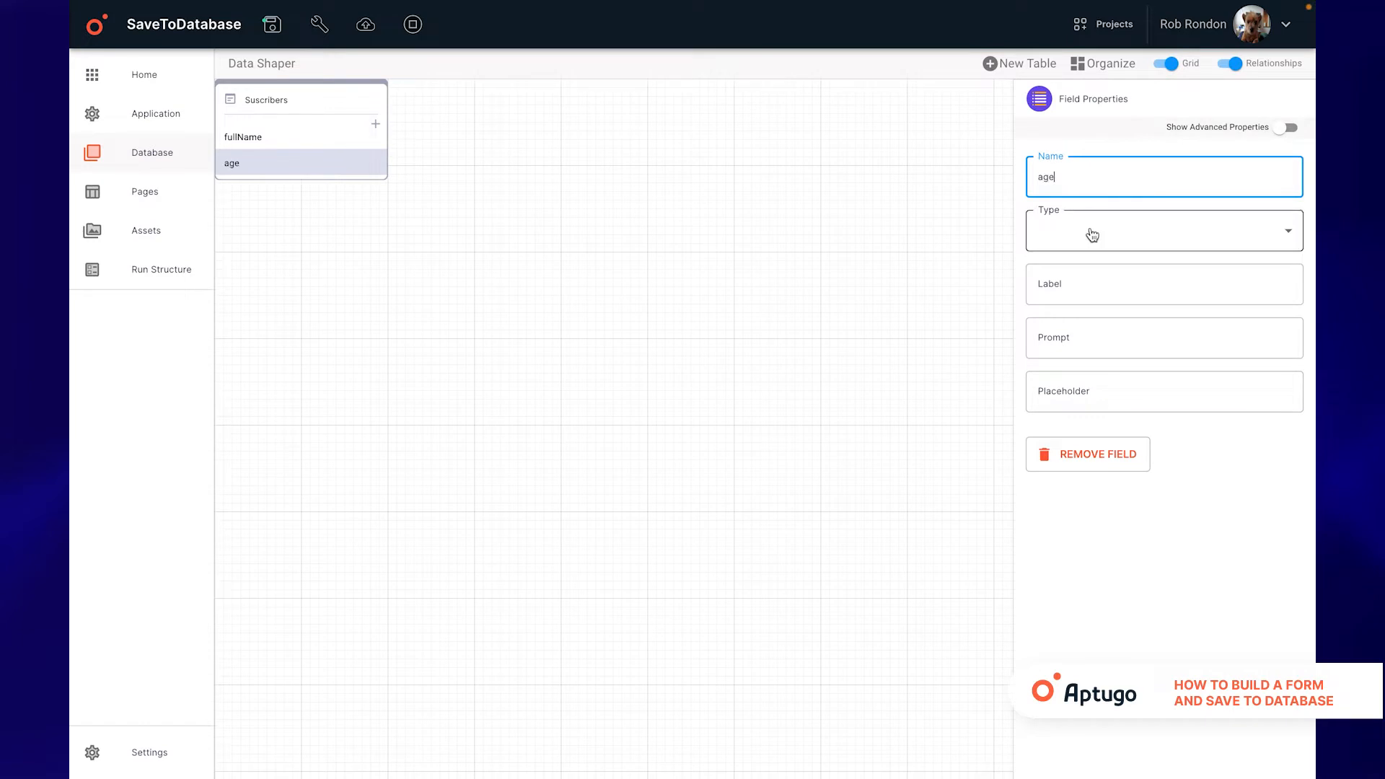
pyautogui.click(1163, 231)
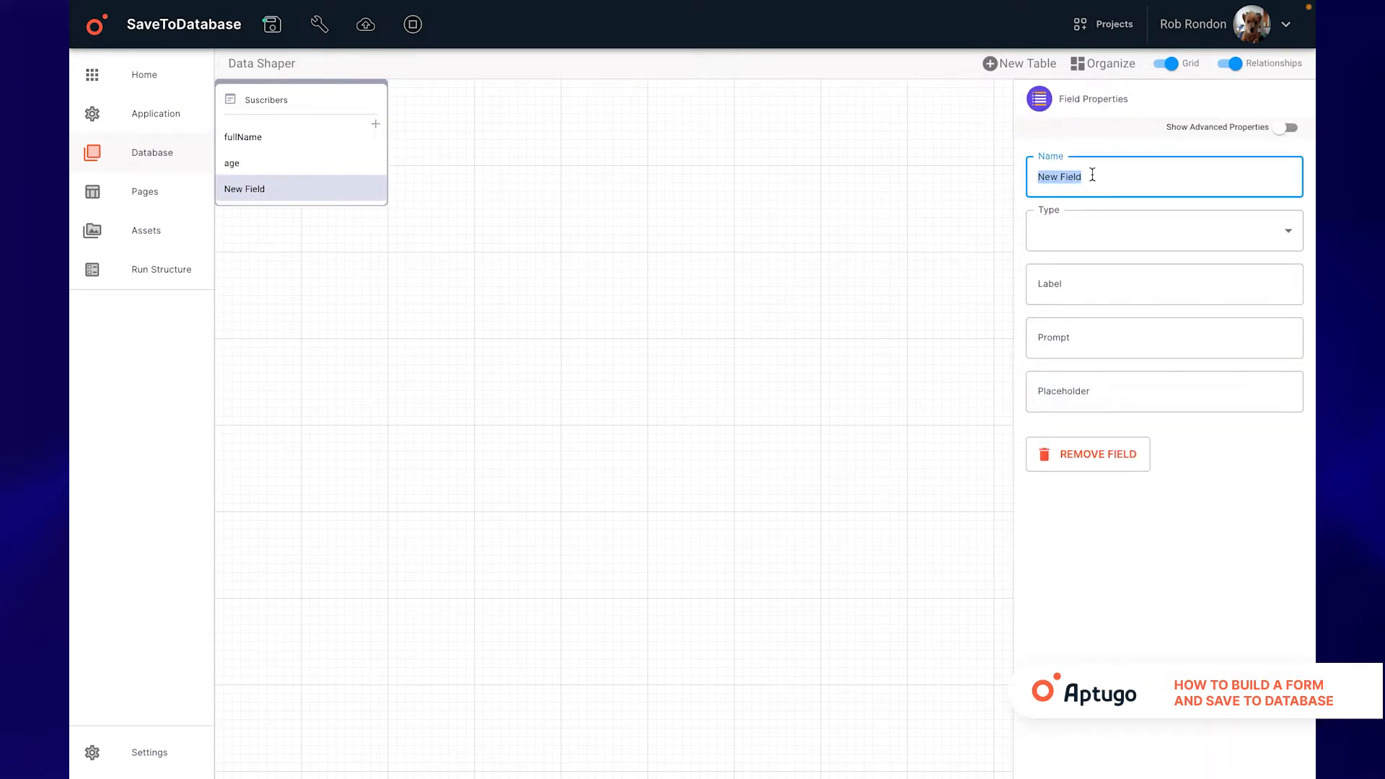
# Make email a Text field with the Valid Email validation enabled
pyautogui.click(1162, 230)
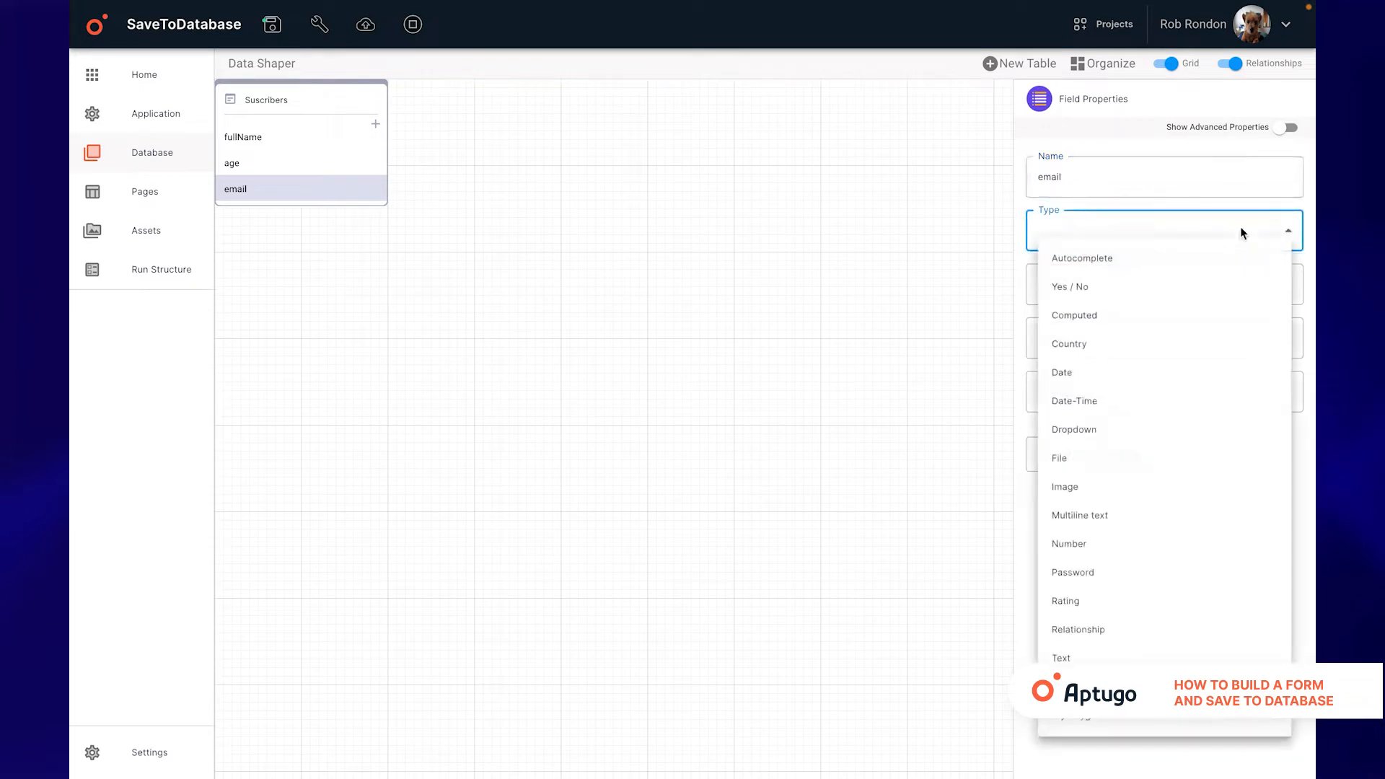
pyautogui.click(1060, 659)
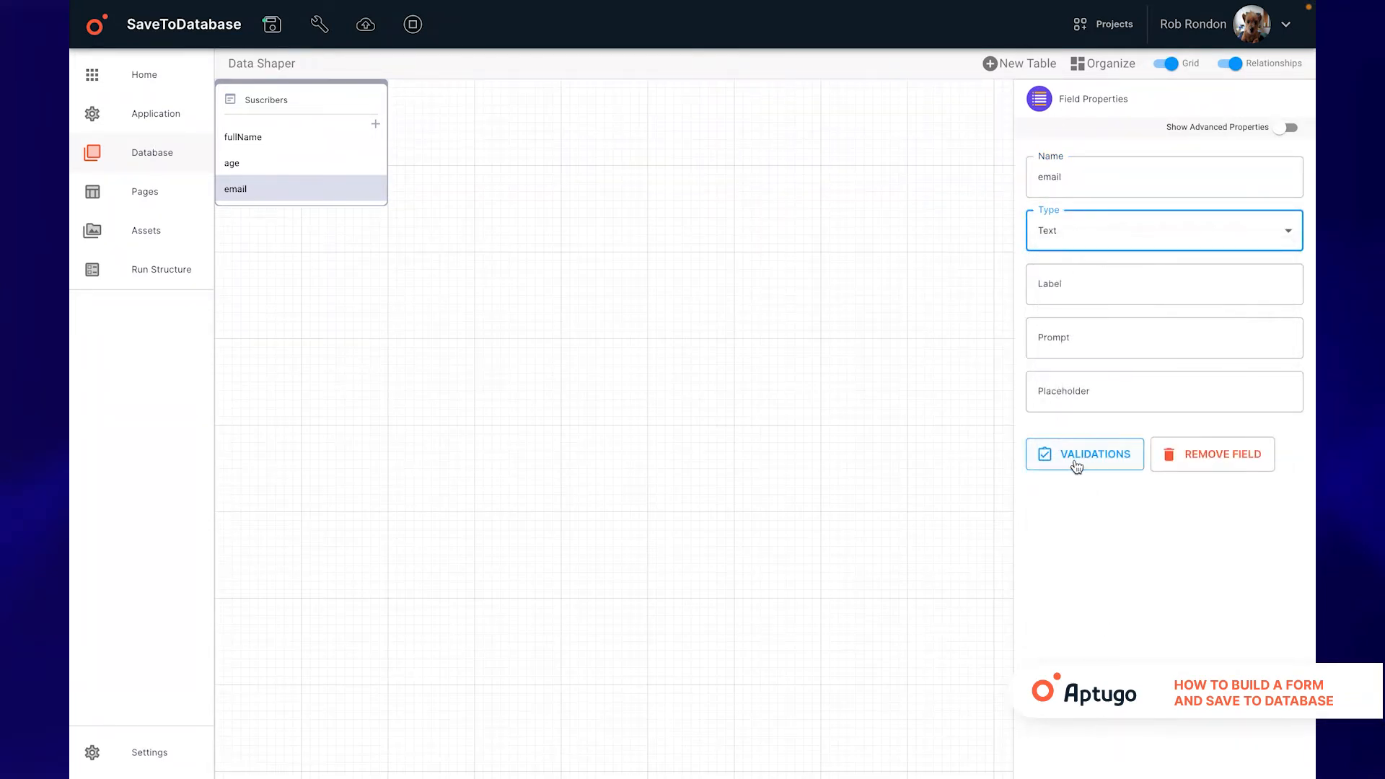
pyautogui.click(1084, 455)
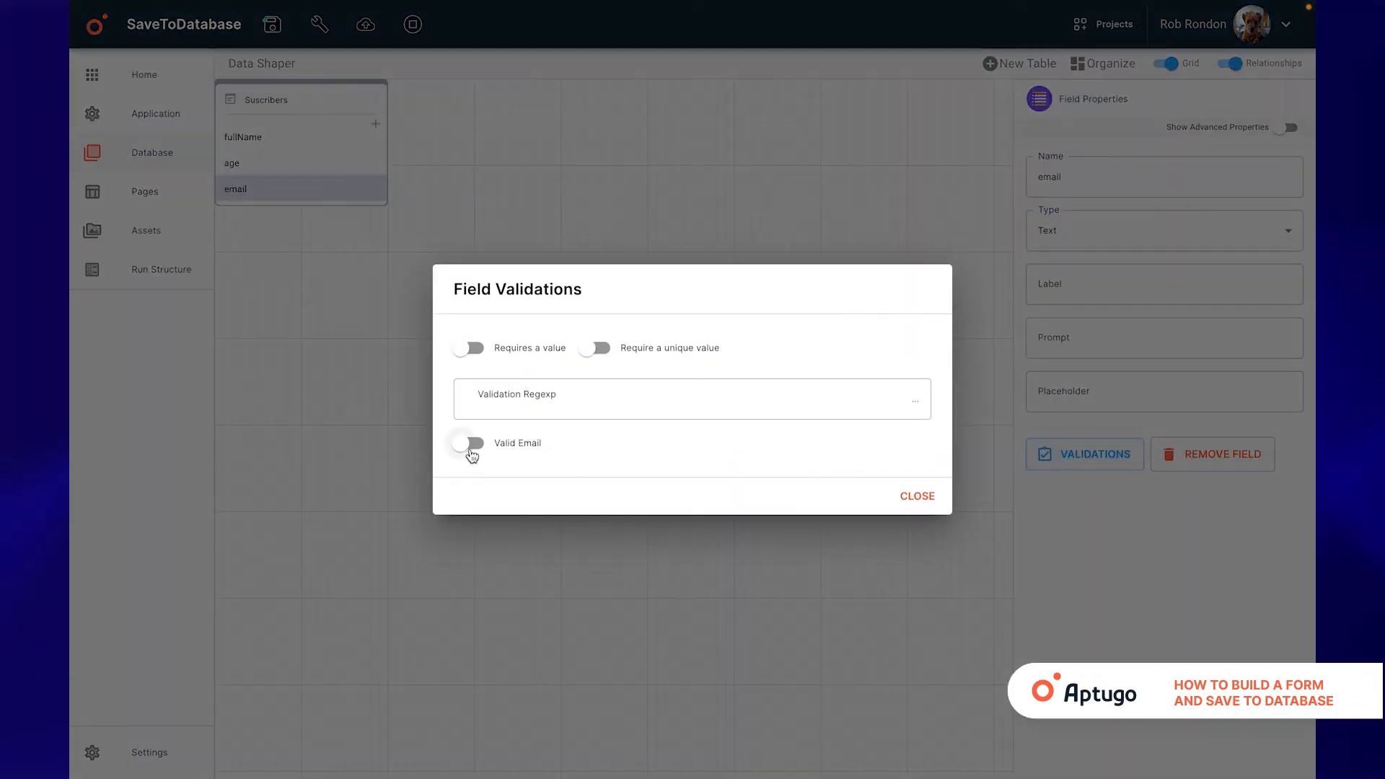
pyautogui.click(916, 495)
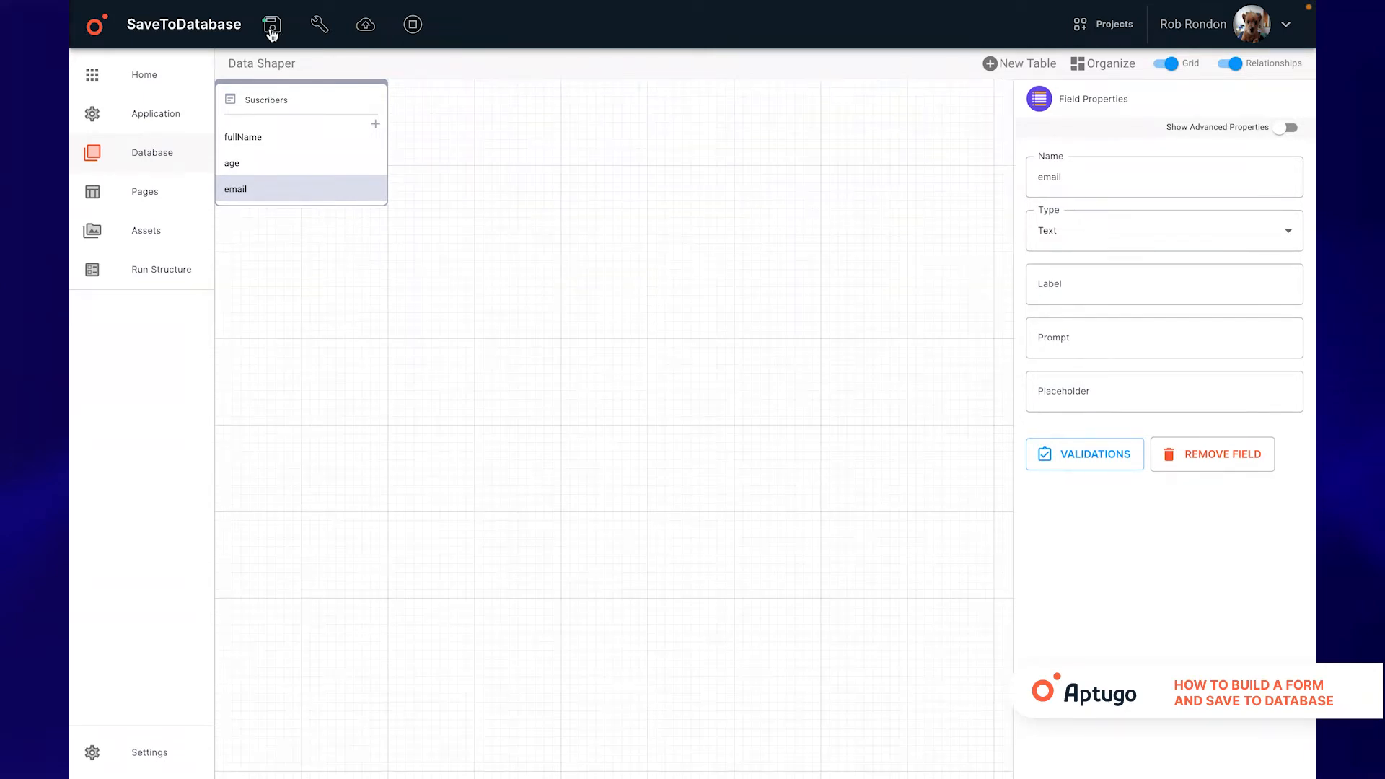
# Nest the Suscribers page under Dashboard and open Dashboard in the Page Designer
pyautogui.click(145, 192)
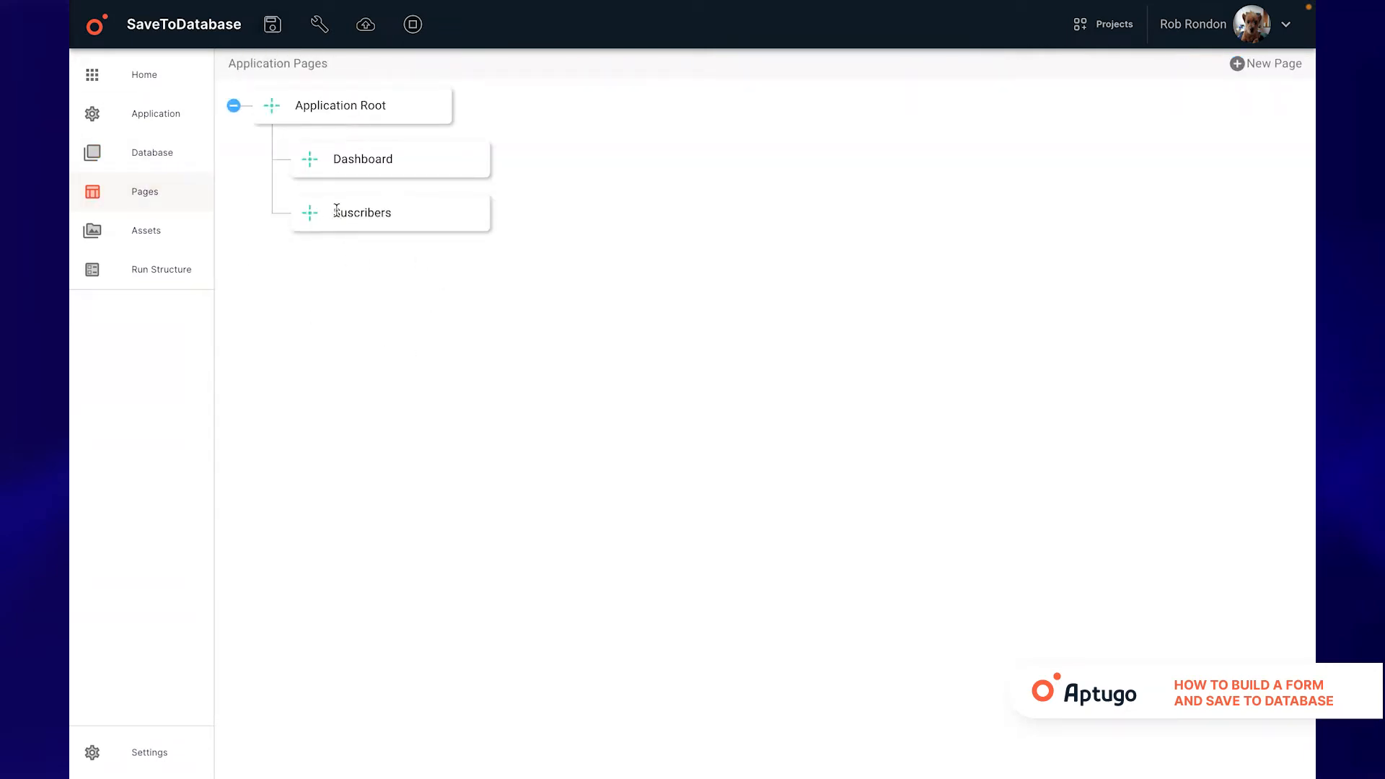
pyautogui.moveTo(361, 212); pyautogui.dragTo(423, 221)
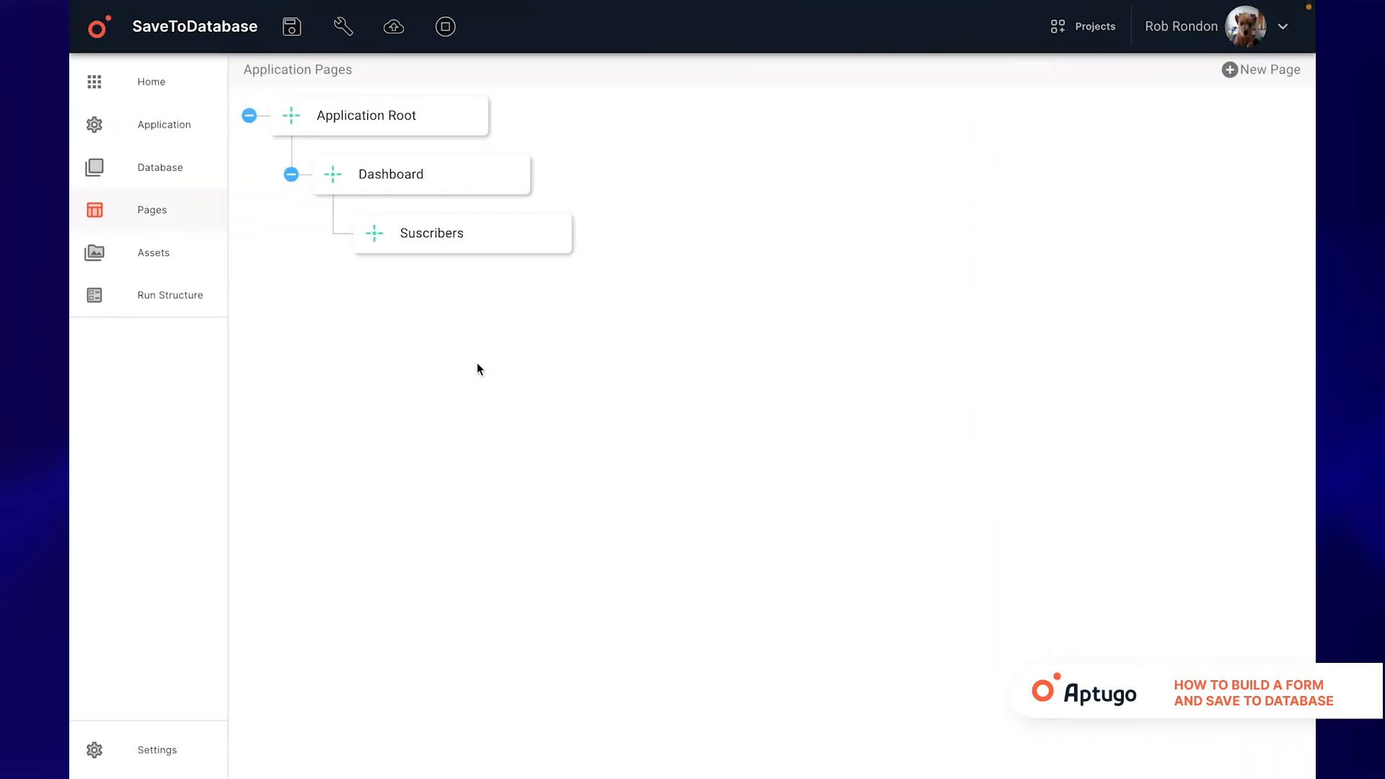
pyautogui.click(391, 174)
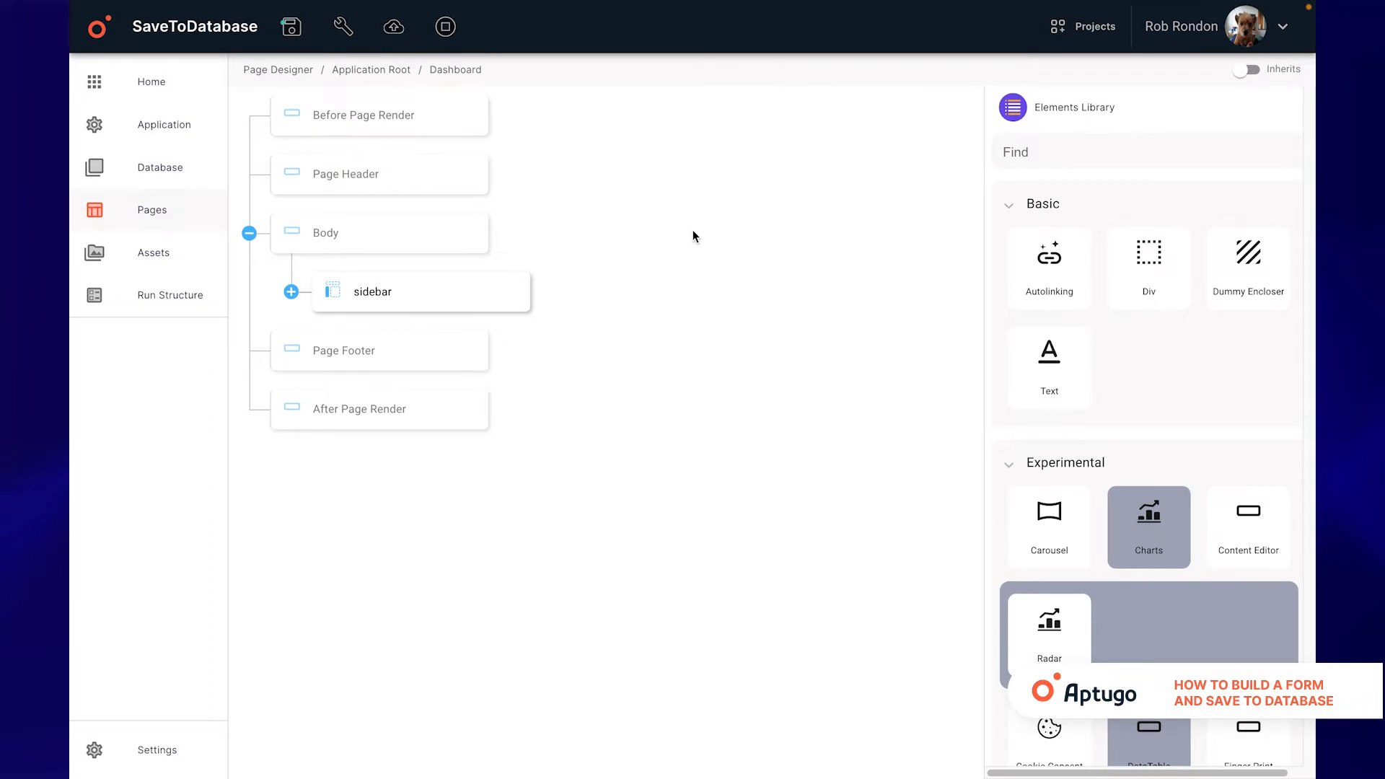
# Add a Load From Database element to Page Header reading Suscribers into variable suscribers
pyautogui.click(1038, 152)
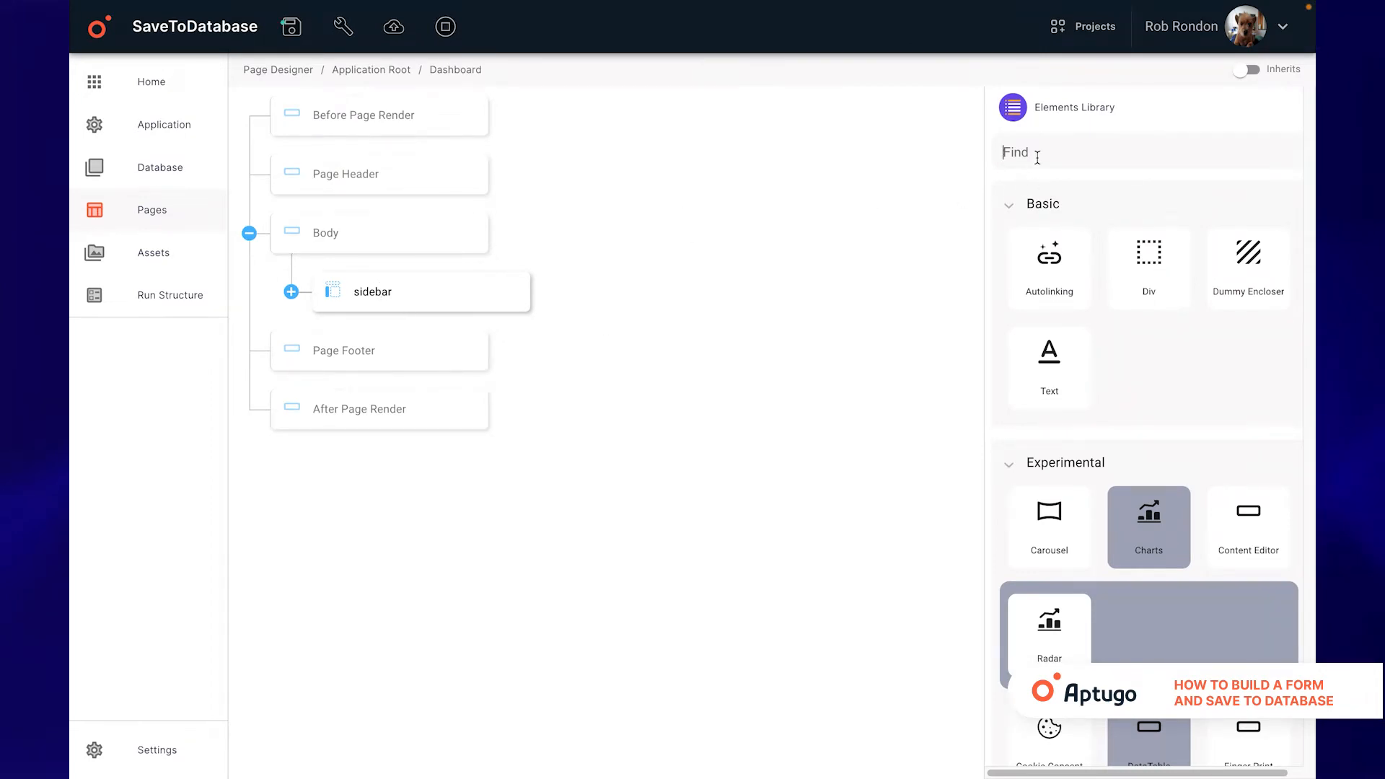
pyautogui.write('load')
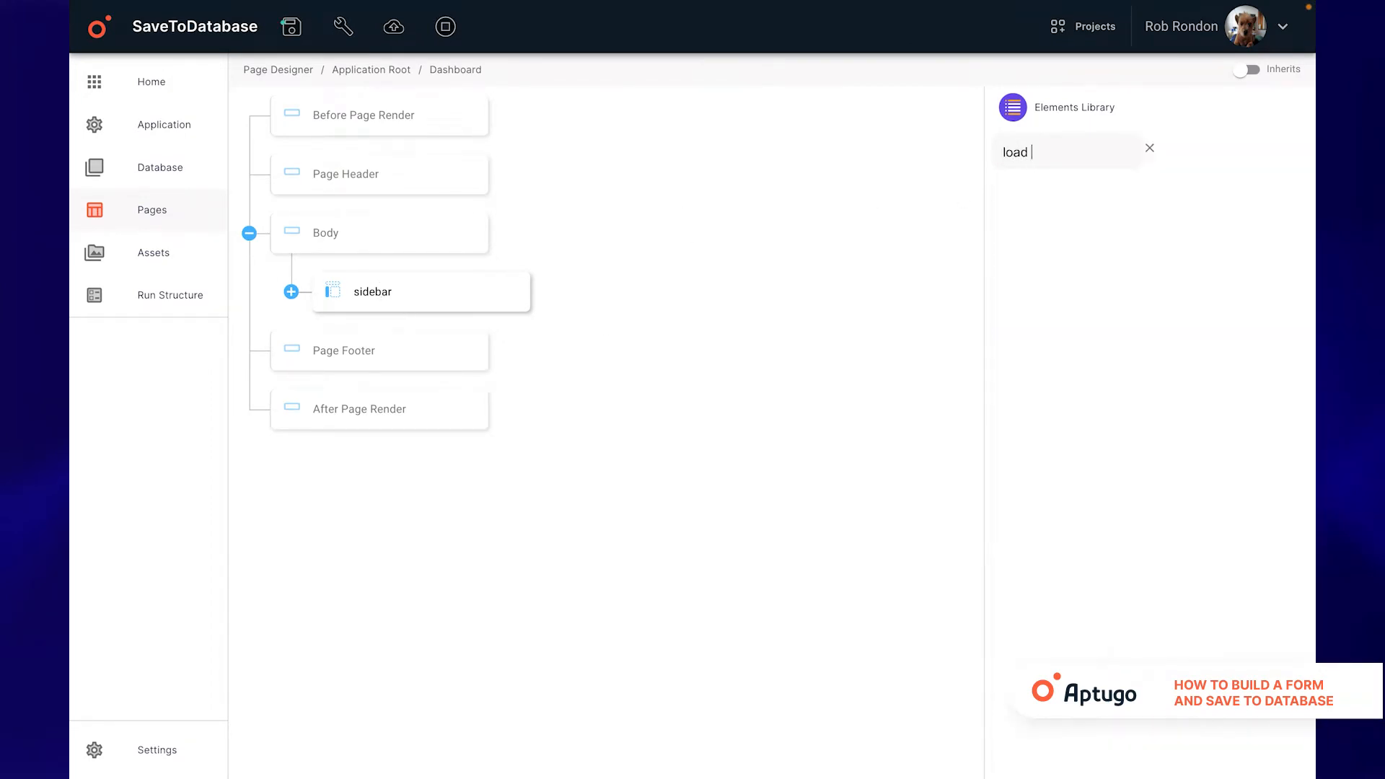
pyautogui.write('load')
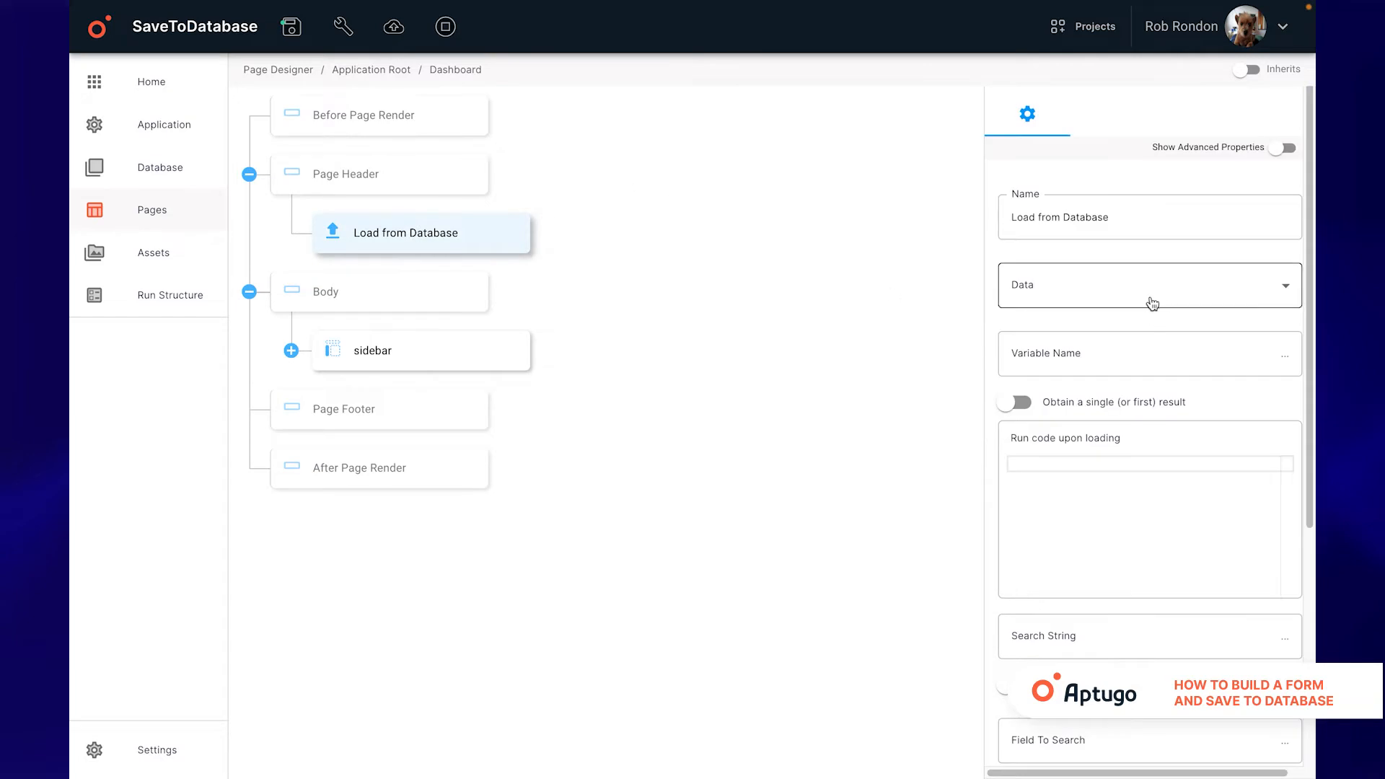
pyautogui.click(1148, 285)
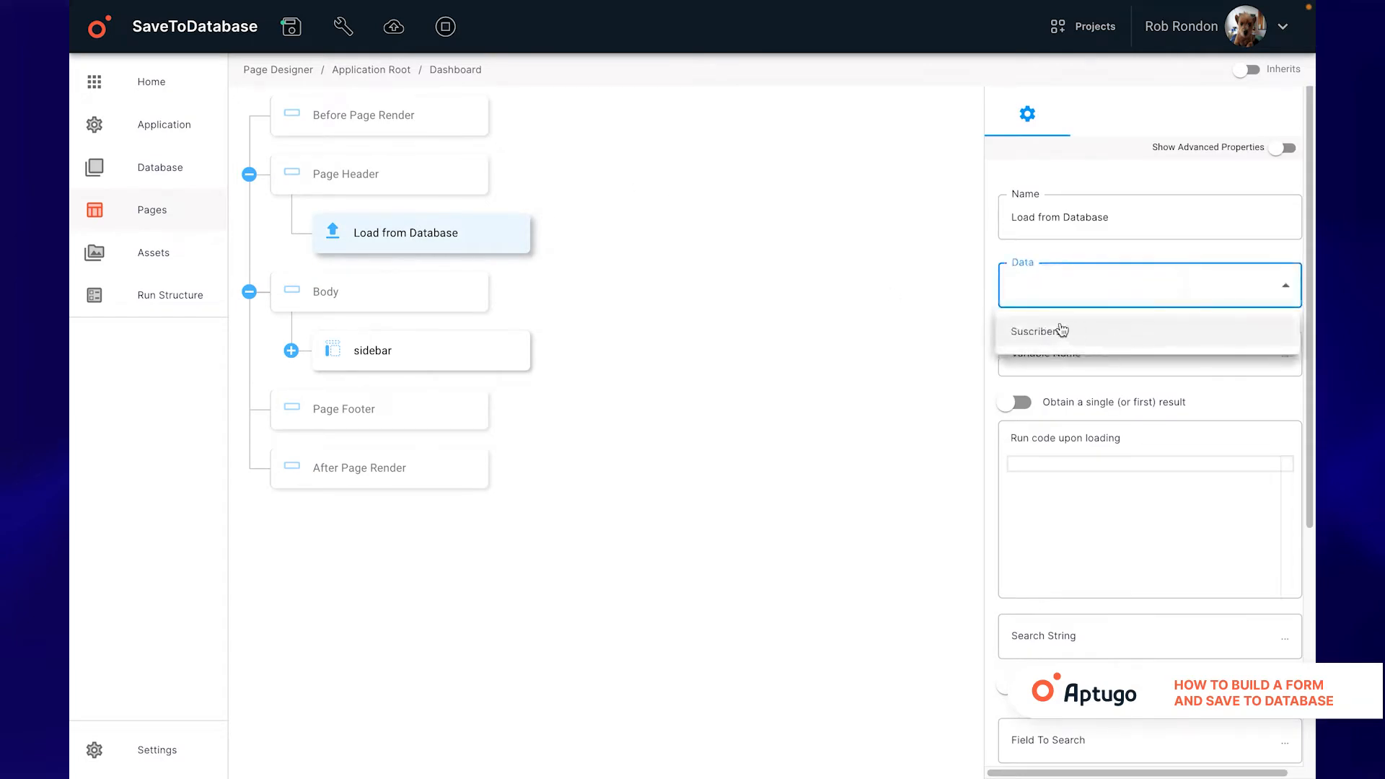
pyautogui.click(1039, 330)
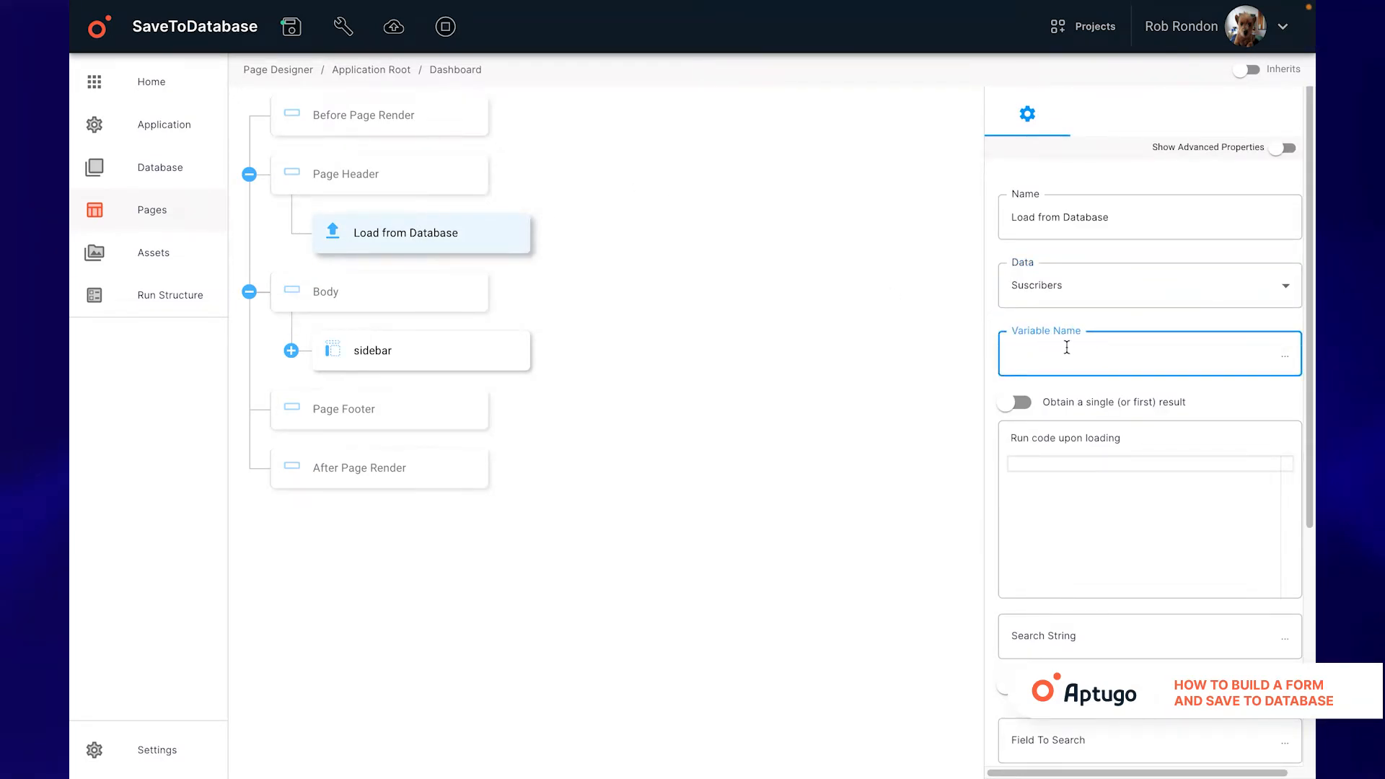
pyautogui.write('suscribers')
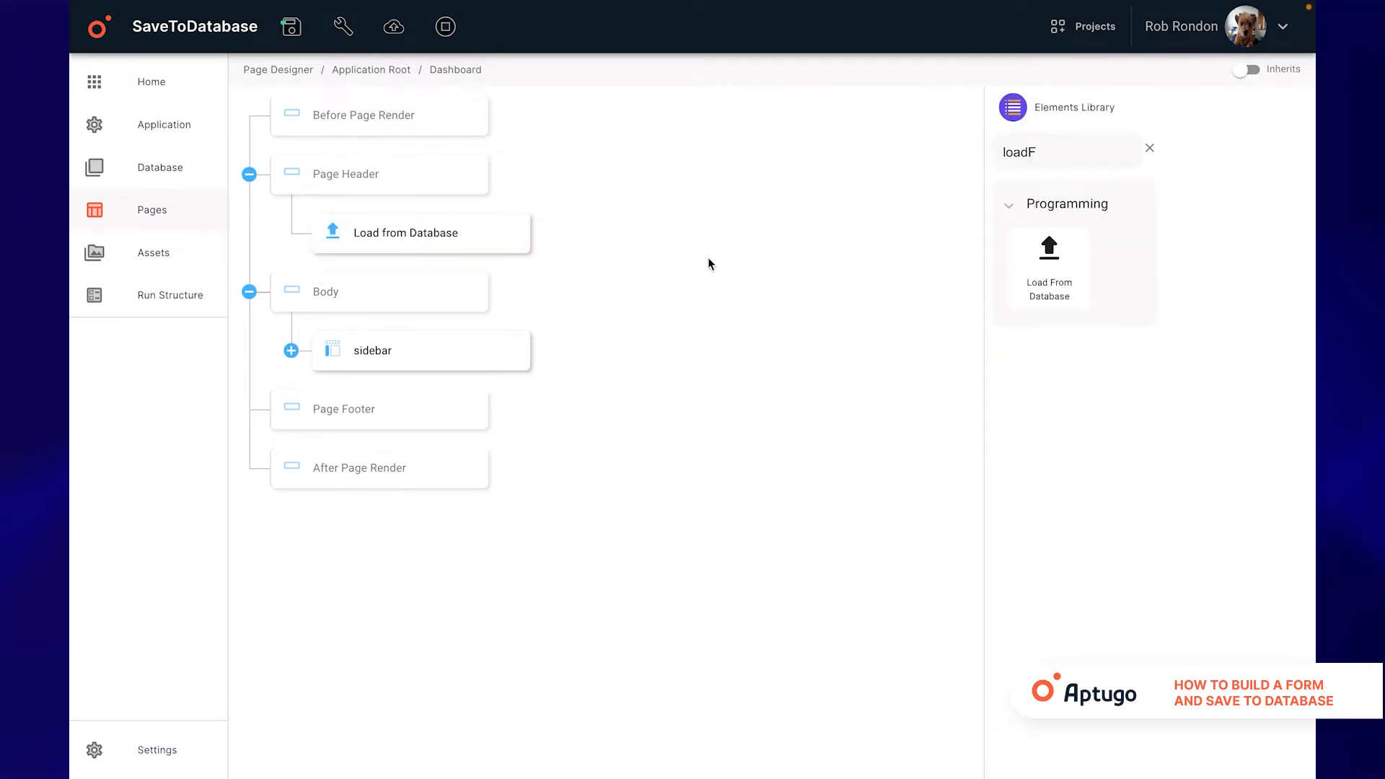
# Add a Container to the Body, set its Max Width and place a Field element inside
pyautogui.click(1150, 147)
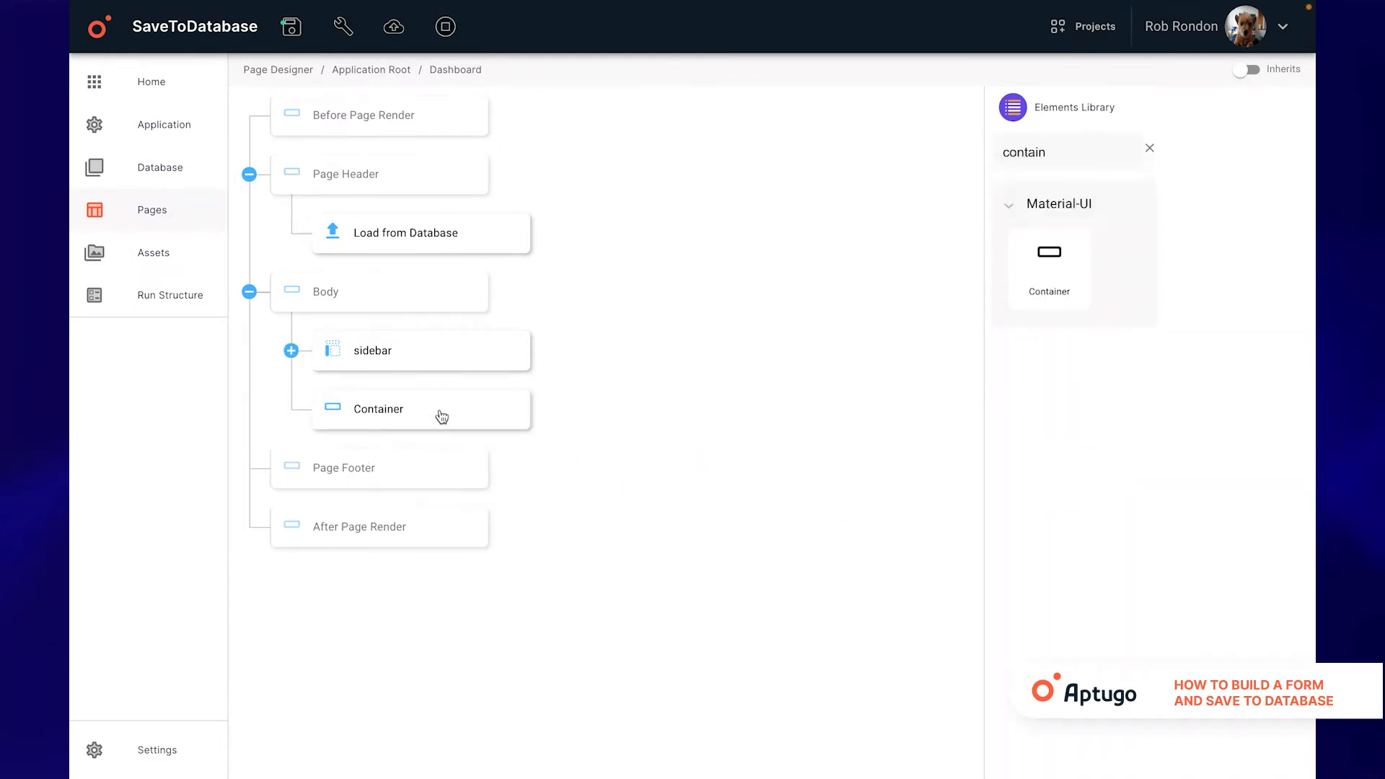
pyautogui.click(378, 408)
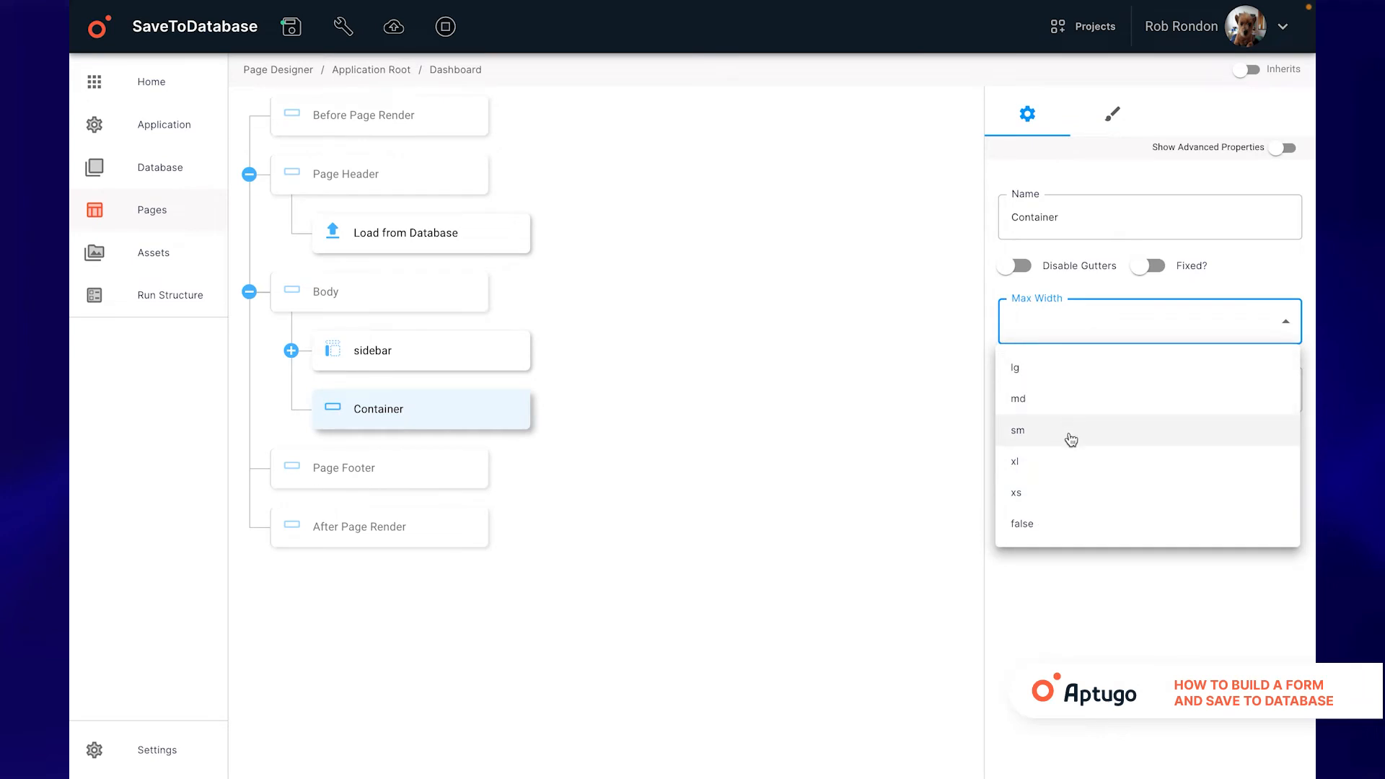
pyautogui.click(1018, 430)
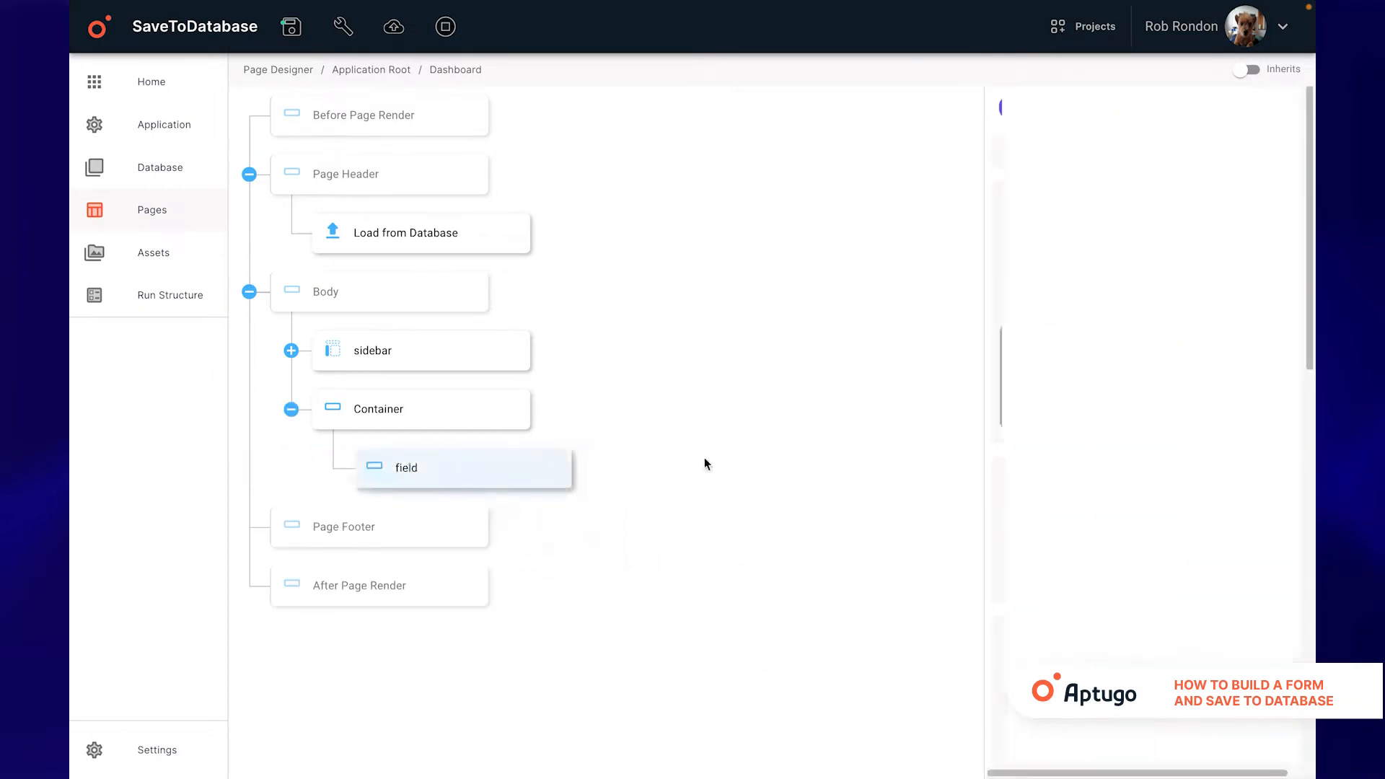
# Bind the first field to Suscribers fullName in edit mode
pyautogui.click(406, 466)
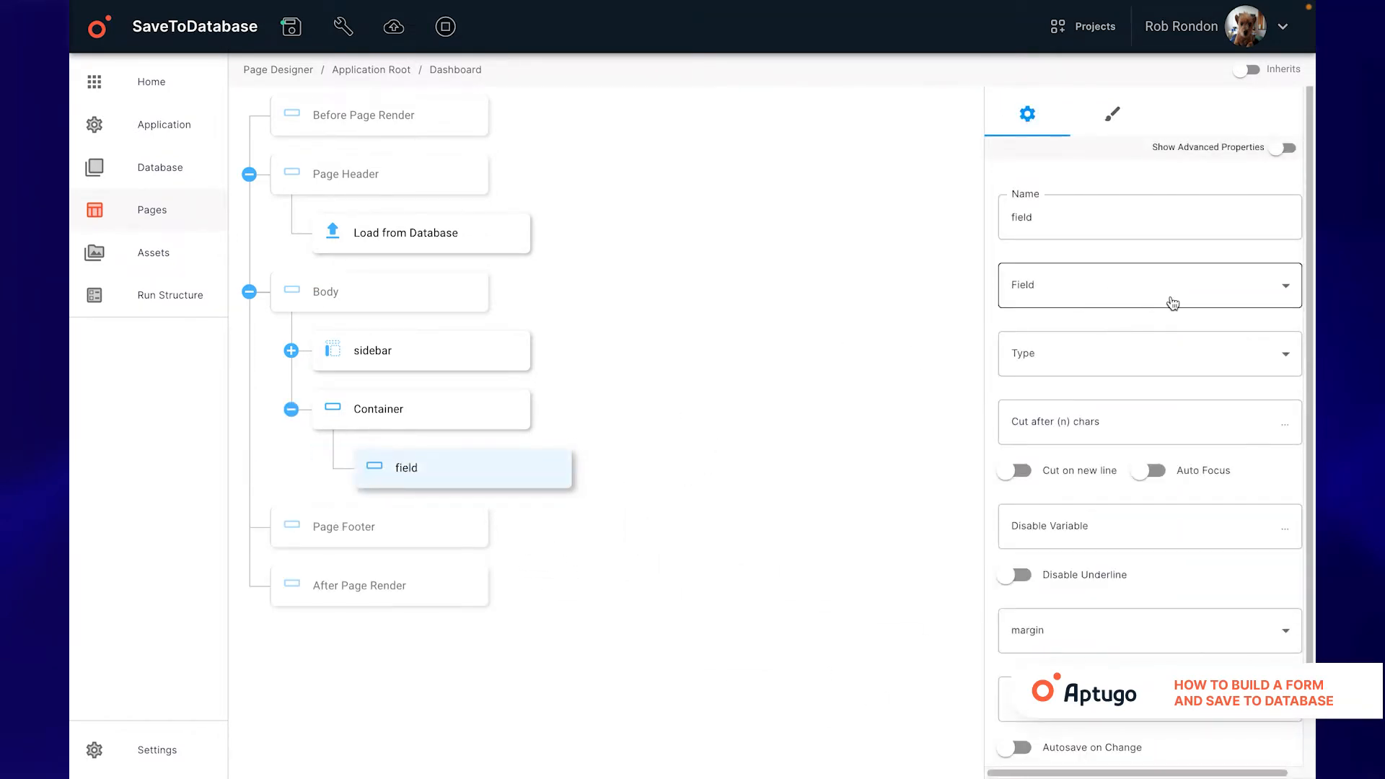
pyautogui.click(1149, 284)
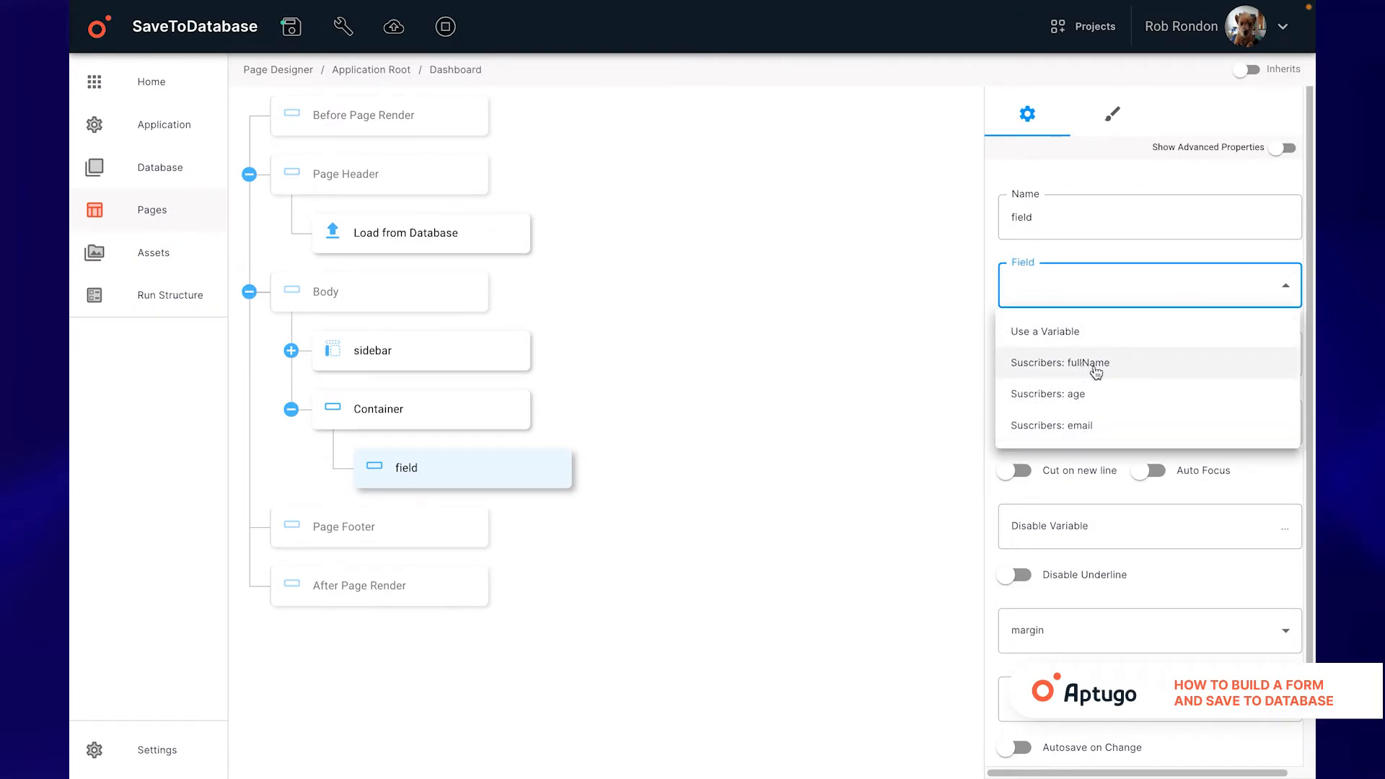
pyautogui.click(1061, 363)
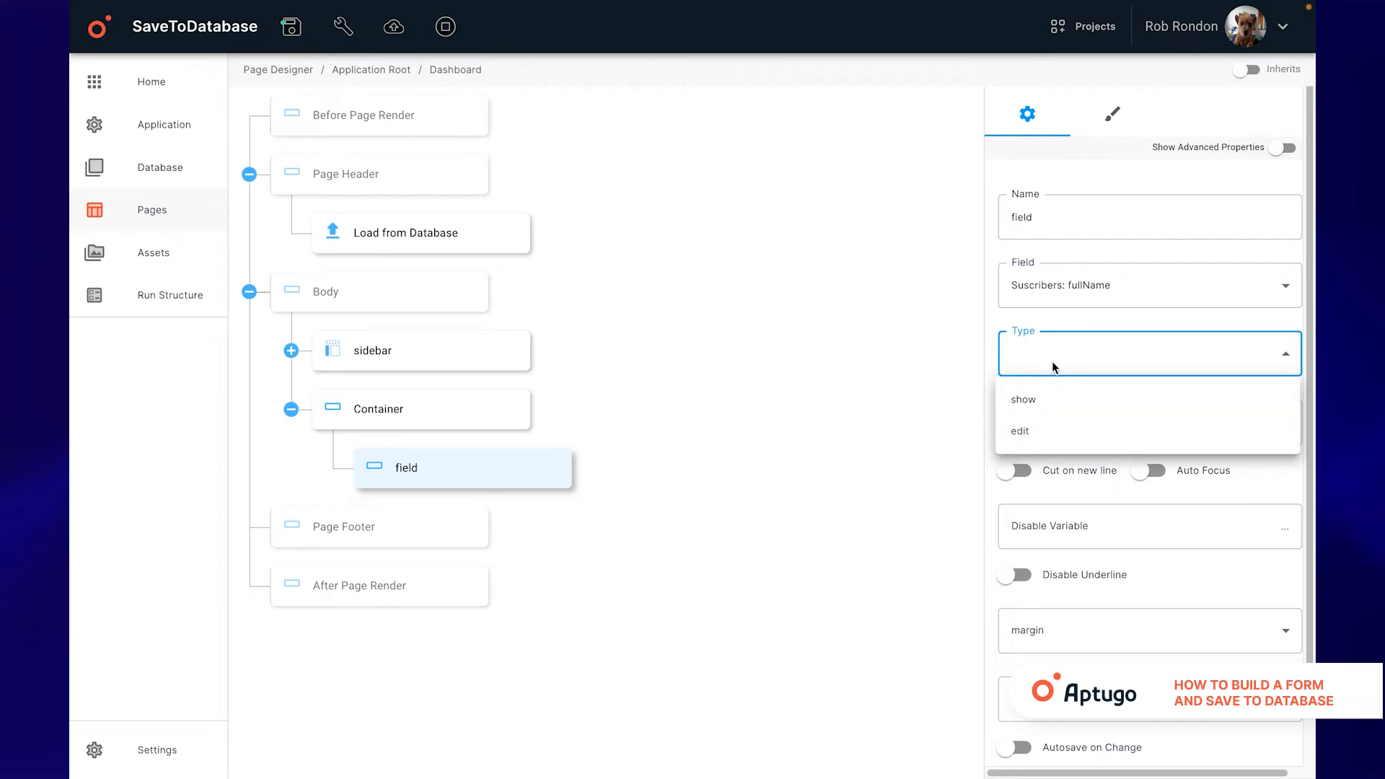
pyautogui.moveTo(1025, 434)
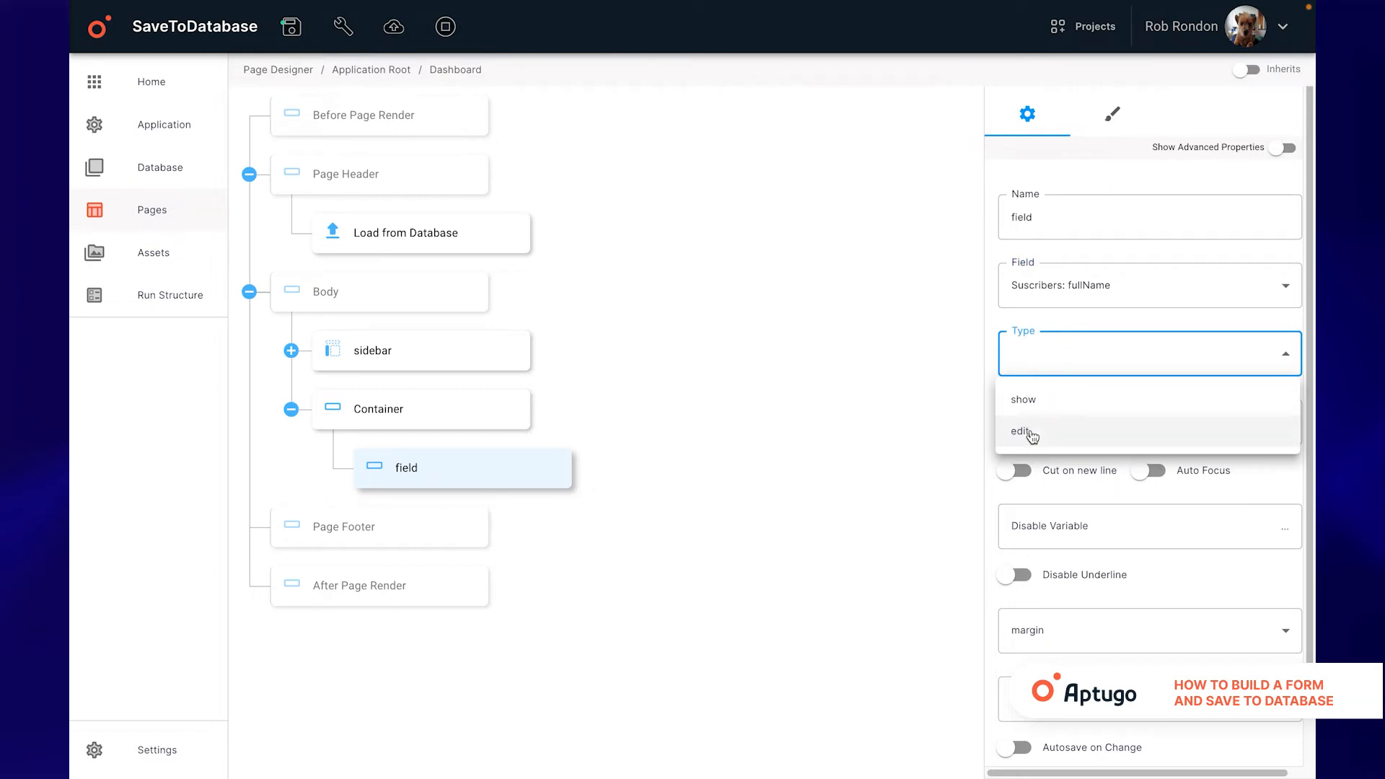
pyautogui.click(1022, 431)
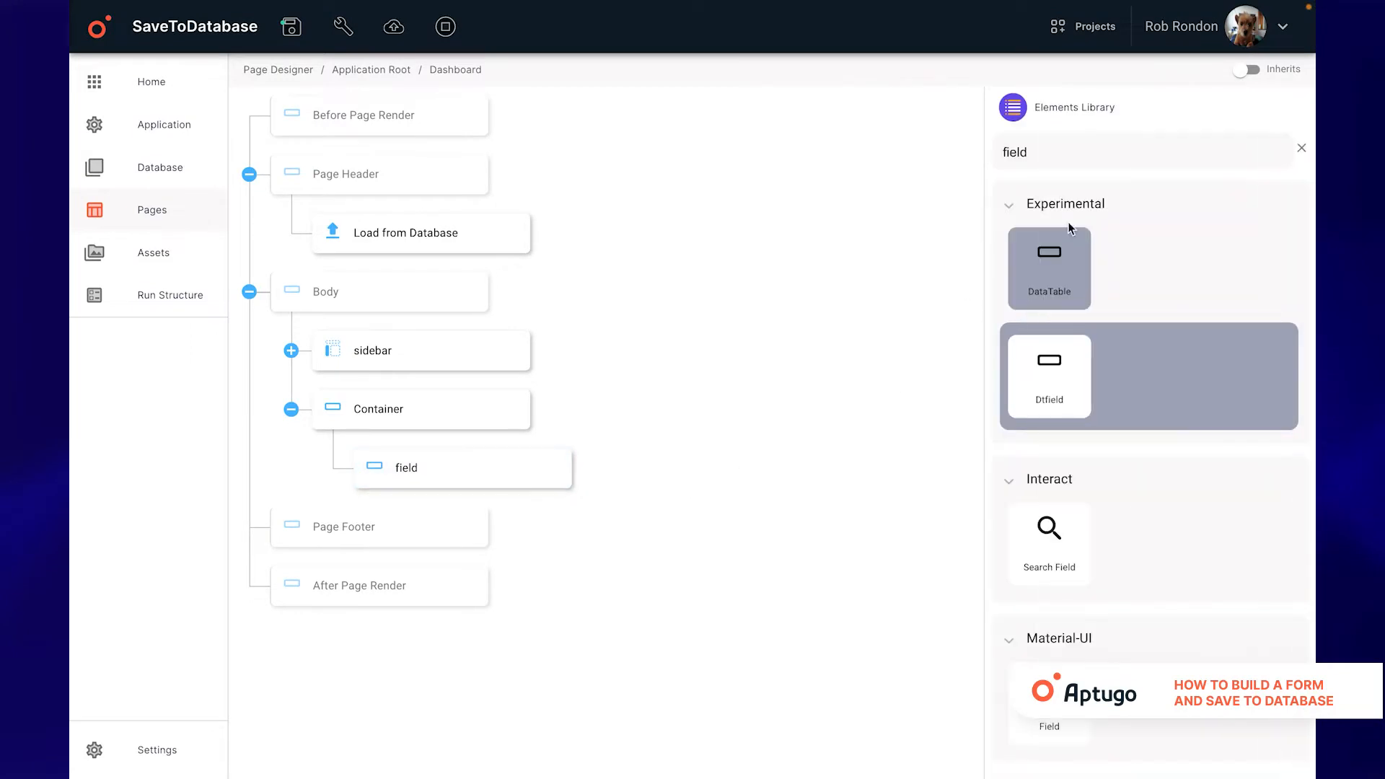
# Add further fields, bind the third to Suscribers email, and quick-build the project
pyautogui.moveTo(1049, 375); pyautogui.dragTo(415, 526)
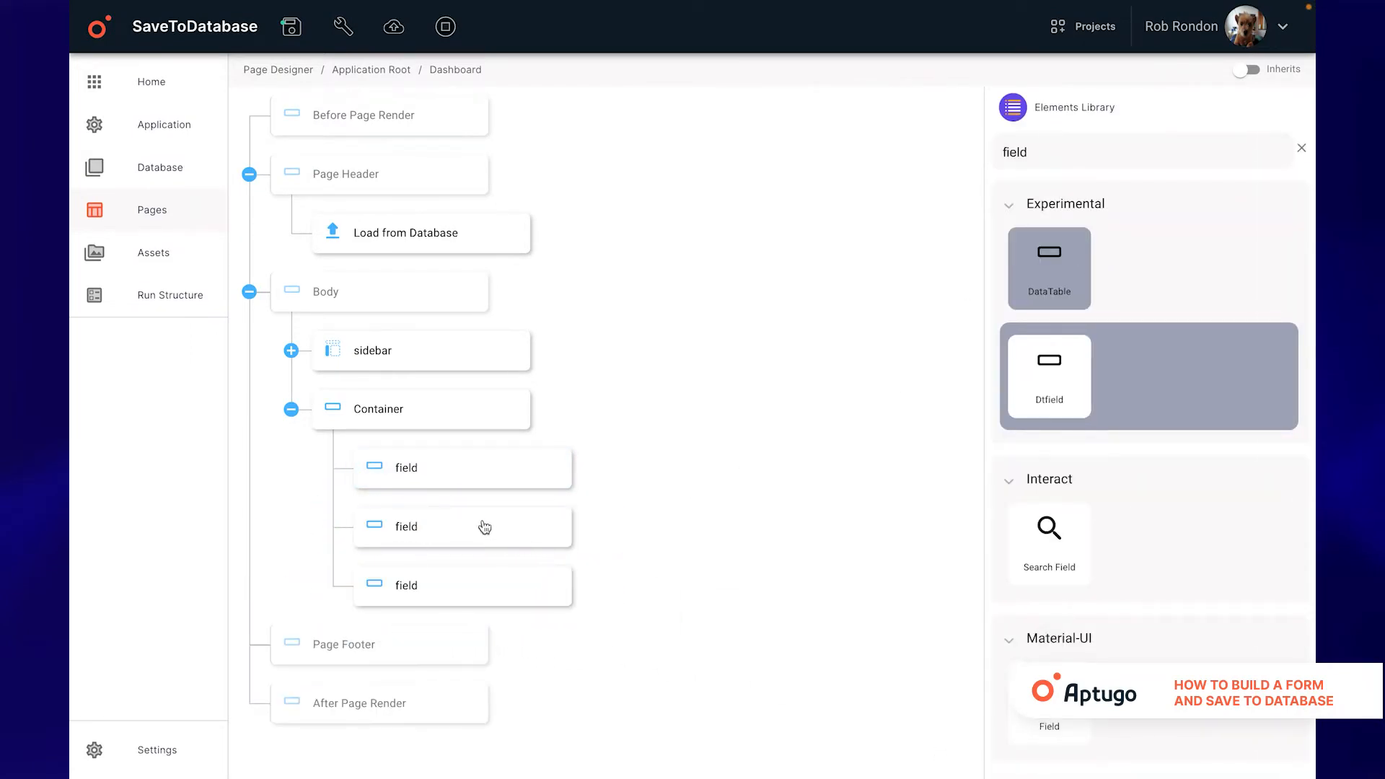
pyautogui.click(405, 527)
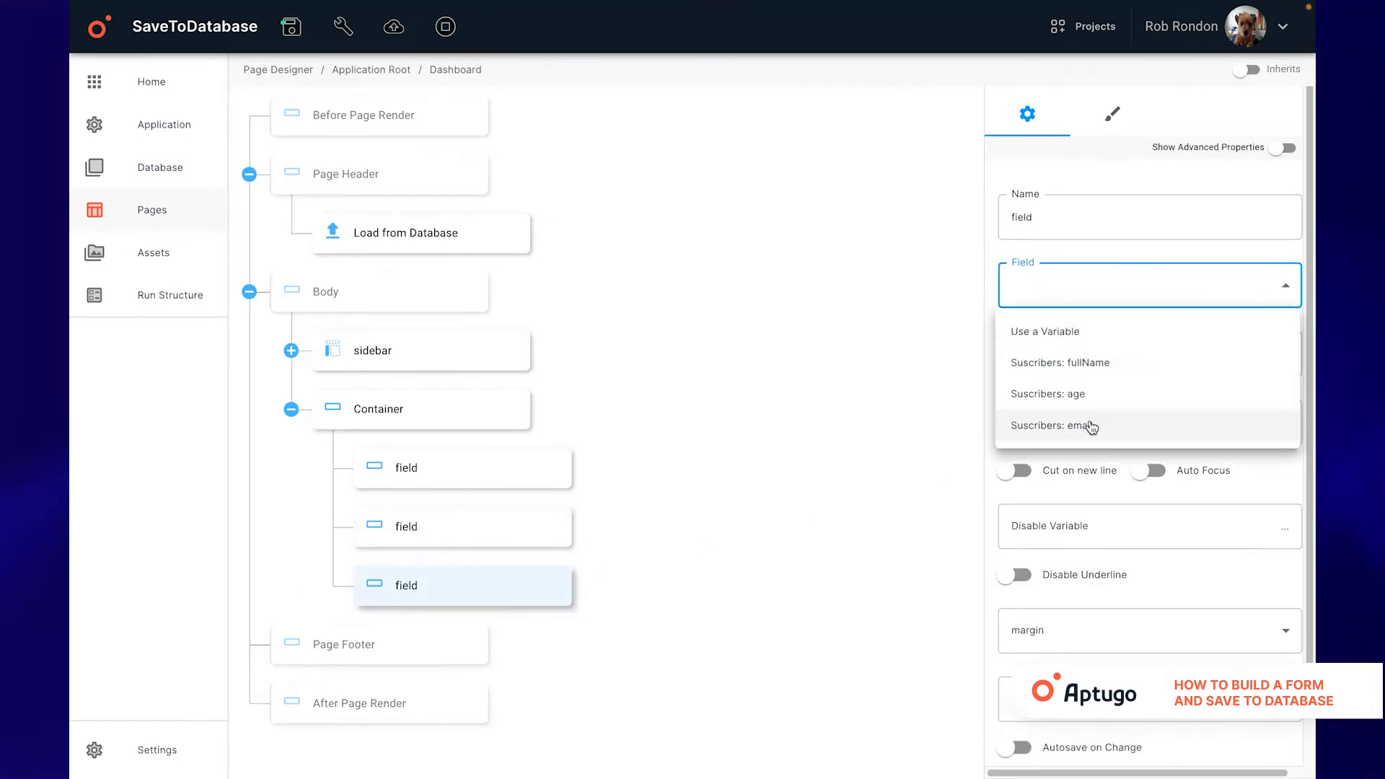
pyautogui.click(1080, 425)
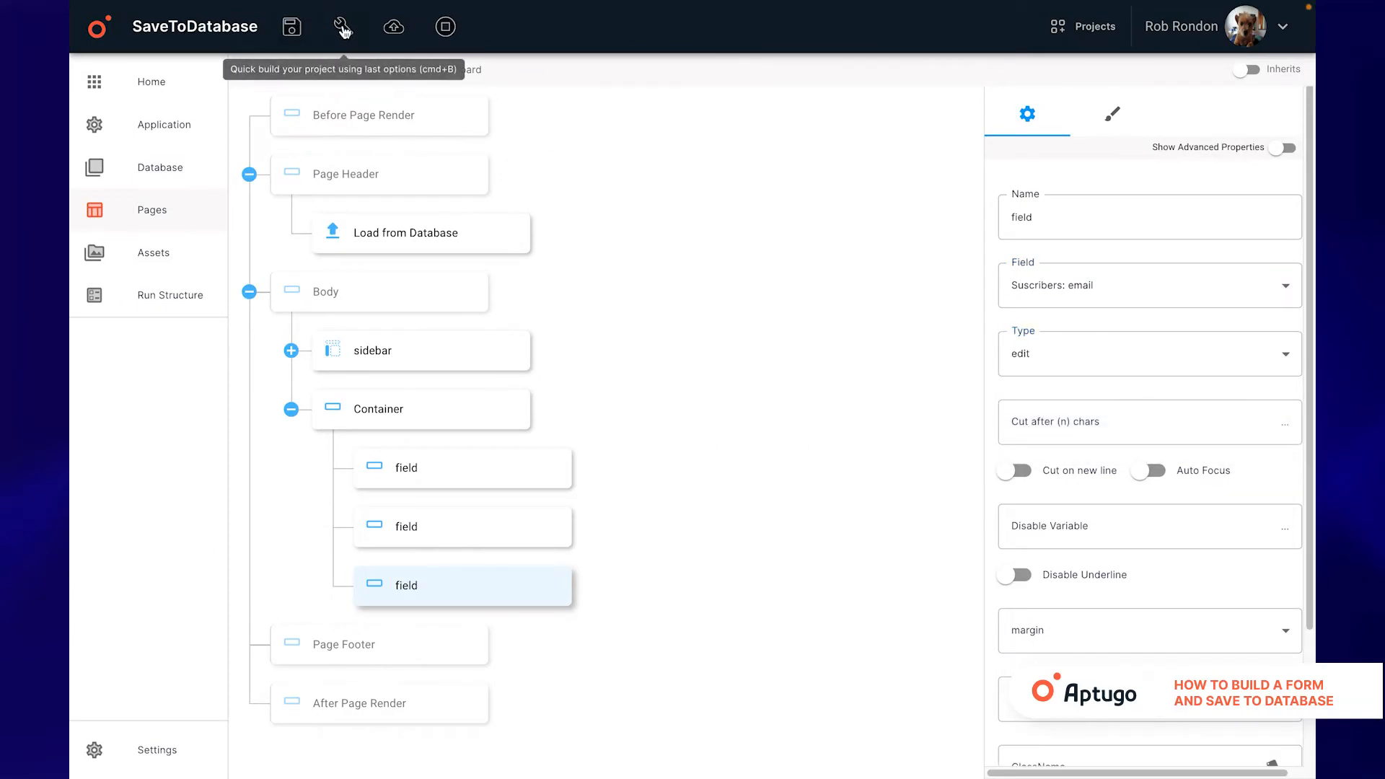
pyautogui.click(341, 26)
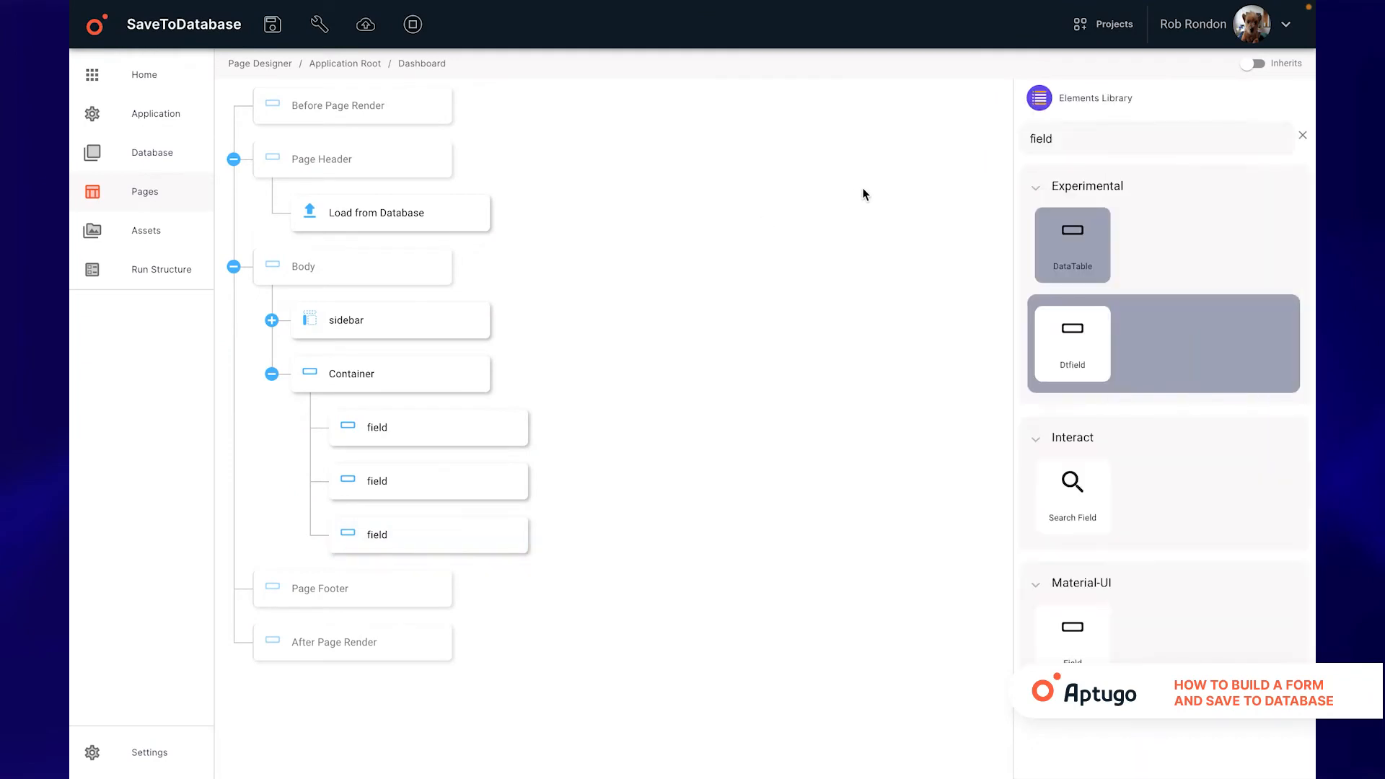
# Add a Function element under Page Header named suscribe and start its body with const
pyautogui.write('func')
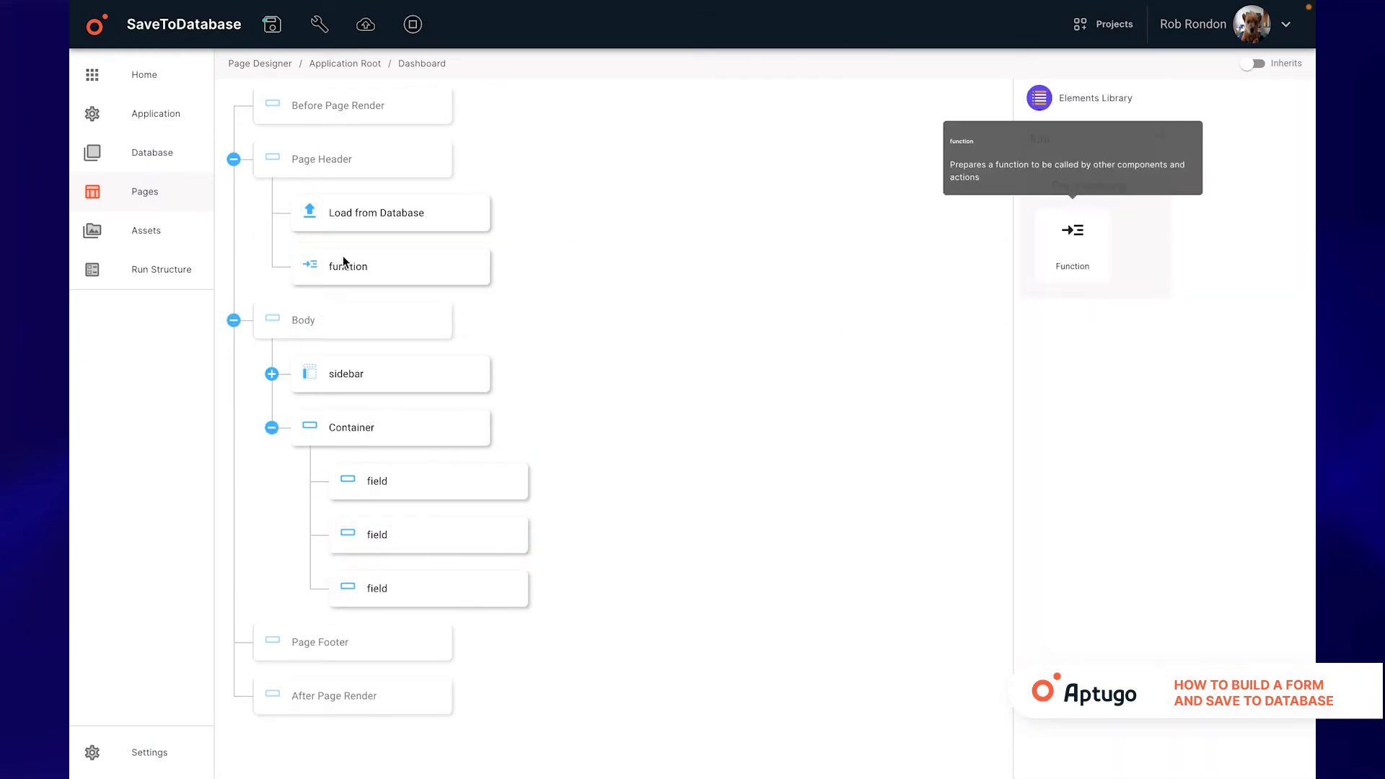
pyautogui.click(348, 265)
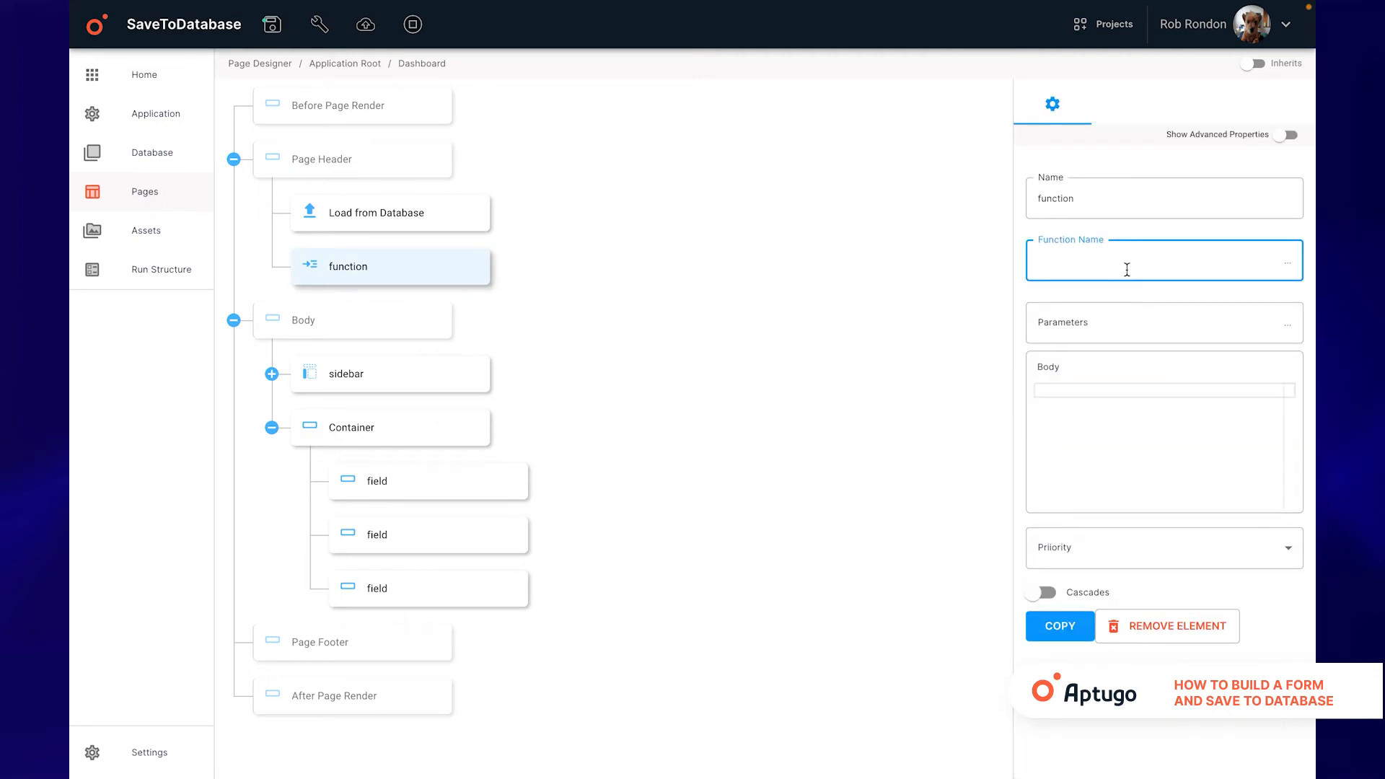
pyautogui.write('suscribe')
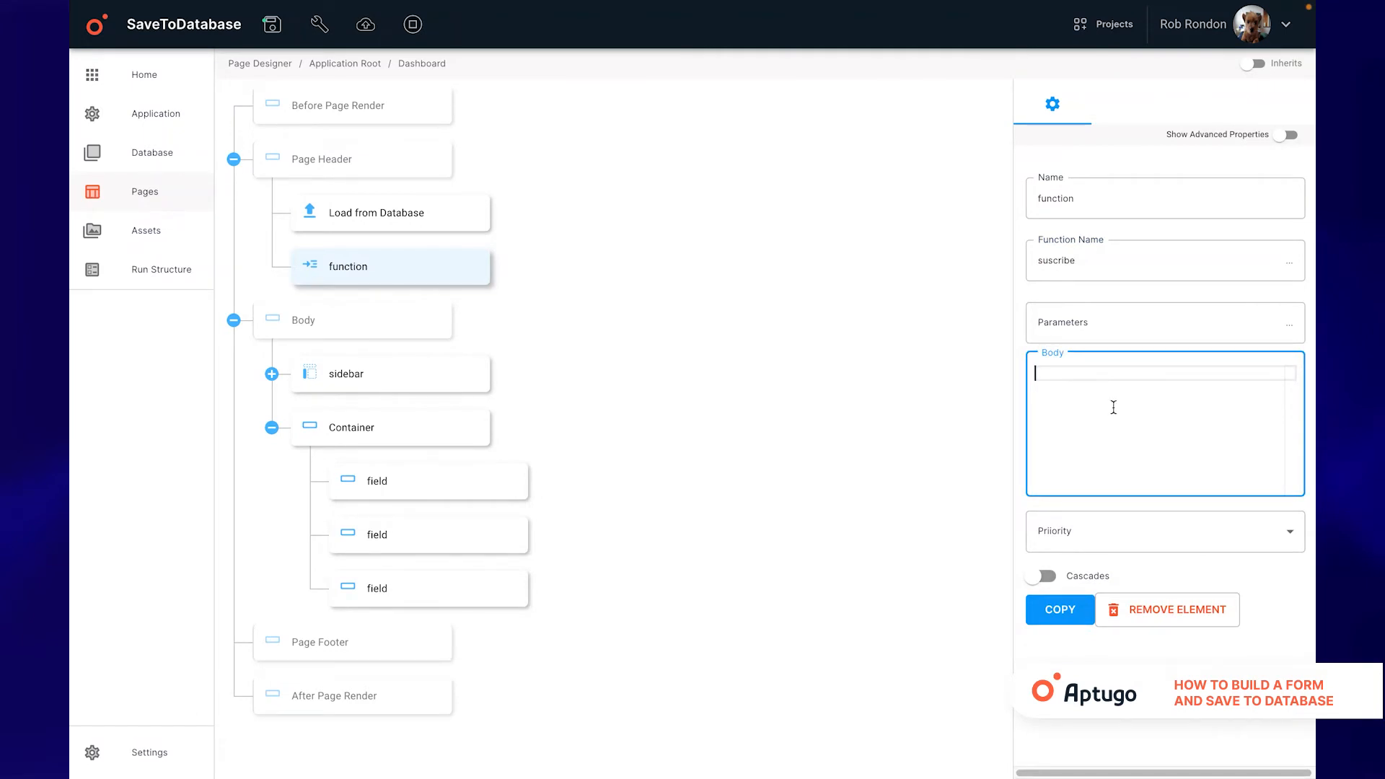
pyautogui.write('const')
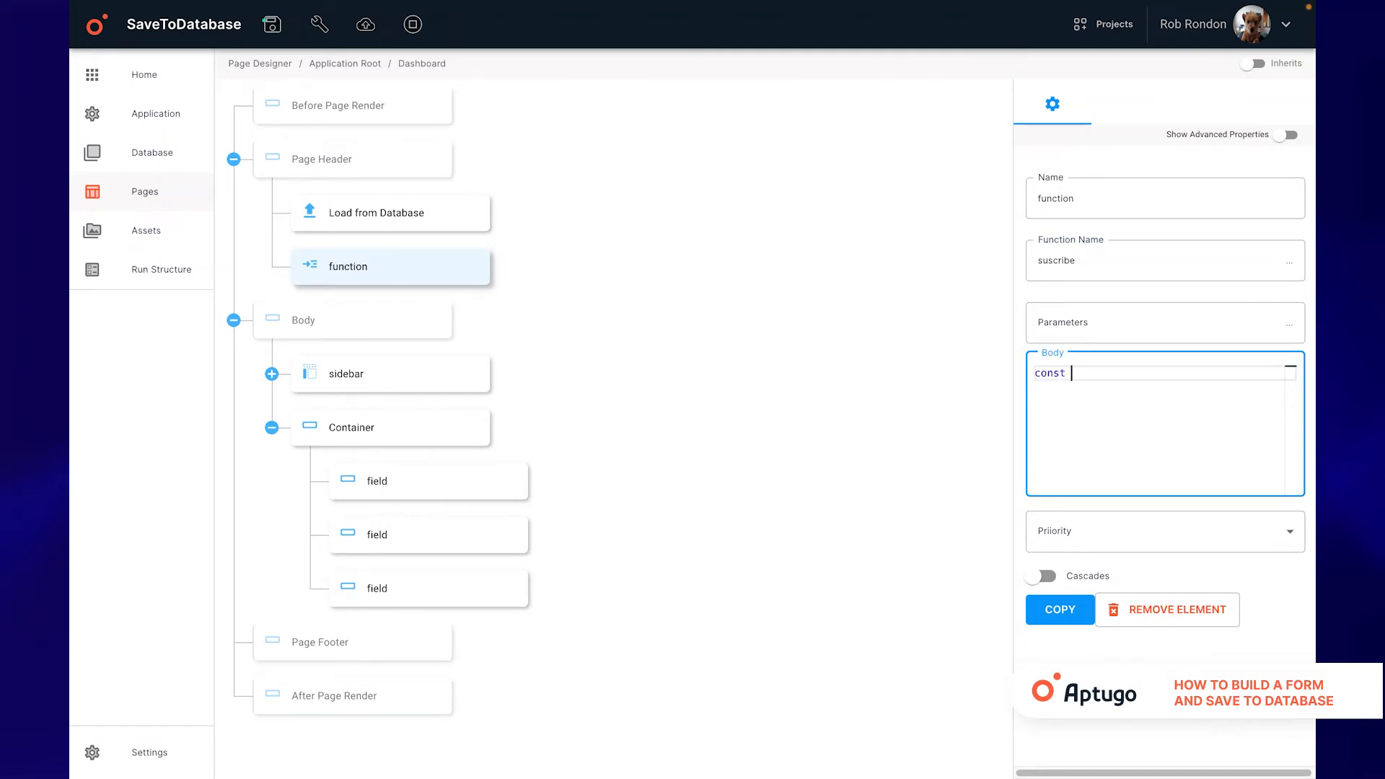
# Write the body: const data = {...Suscribersdata} followed by setSuscribersData({...})
pyautogui.write('data =')
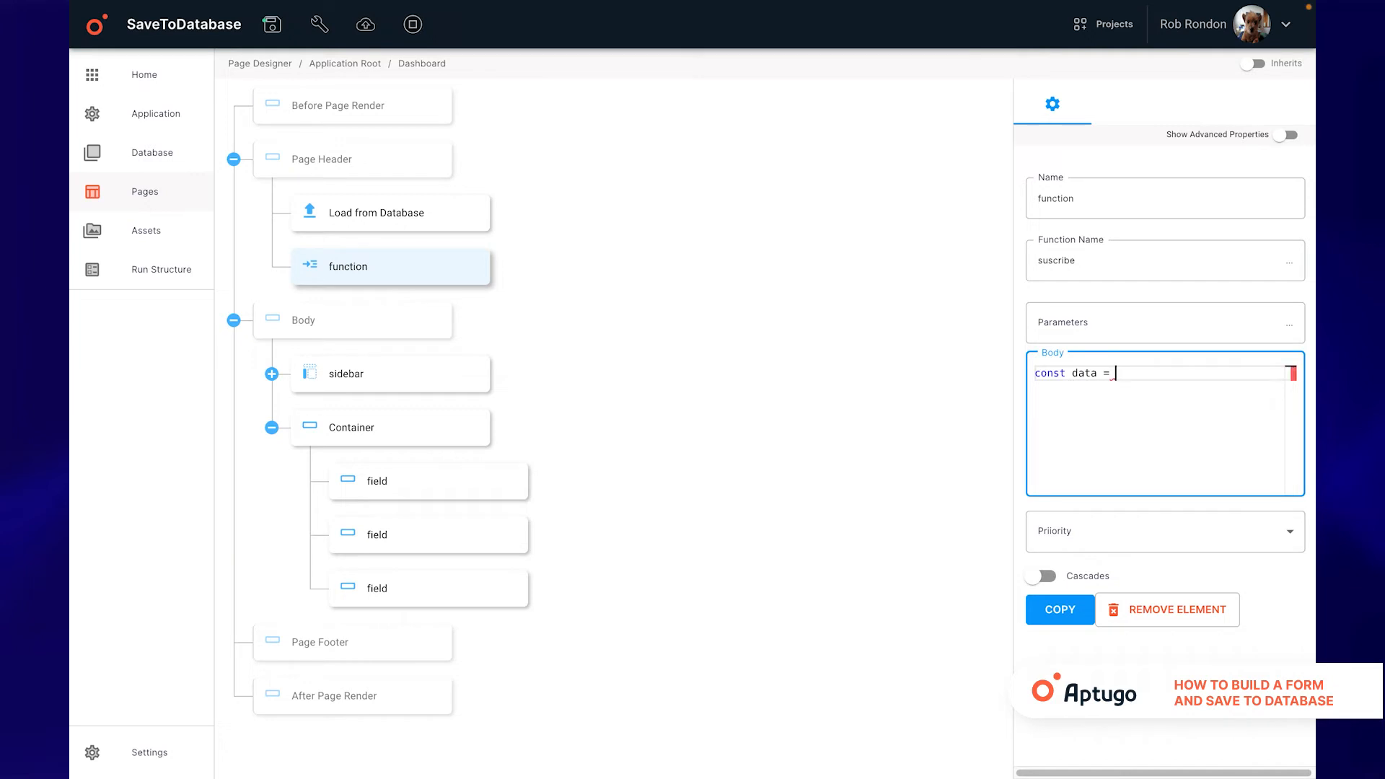
pyautogui.write('{...}')
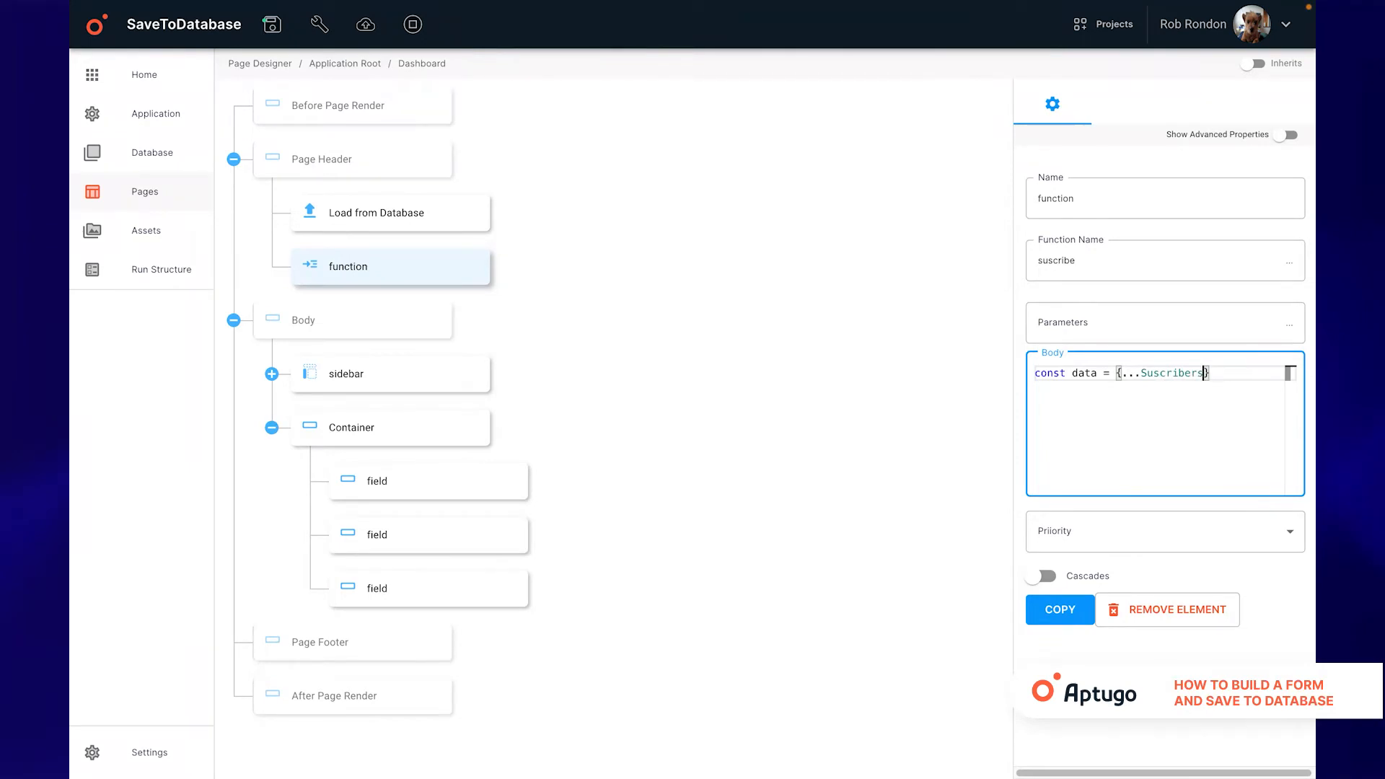
pyautogui.write('data')
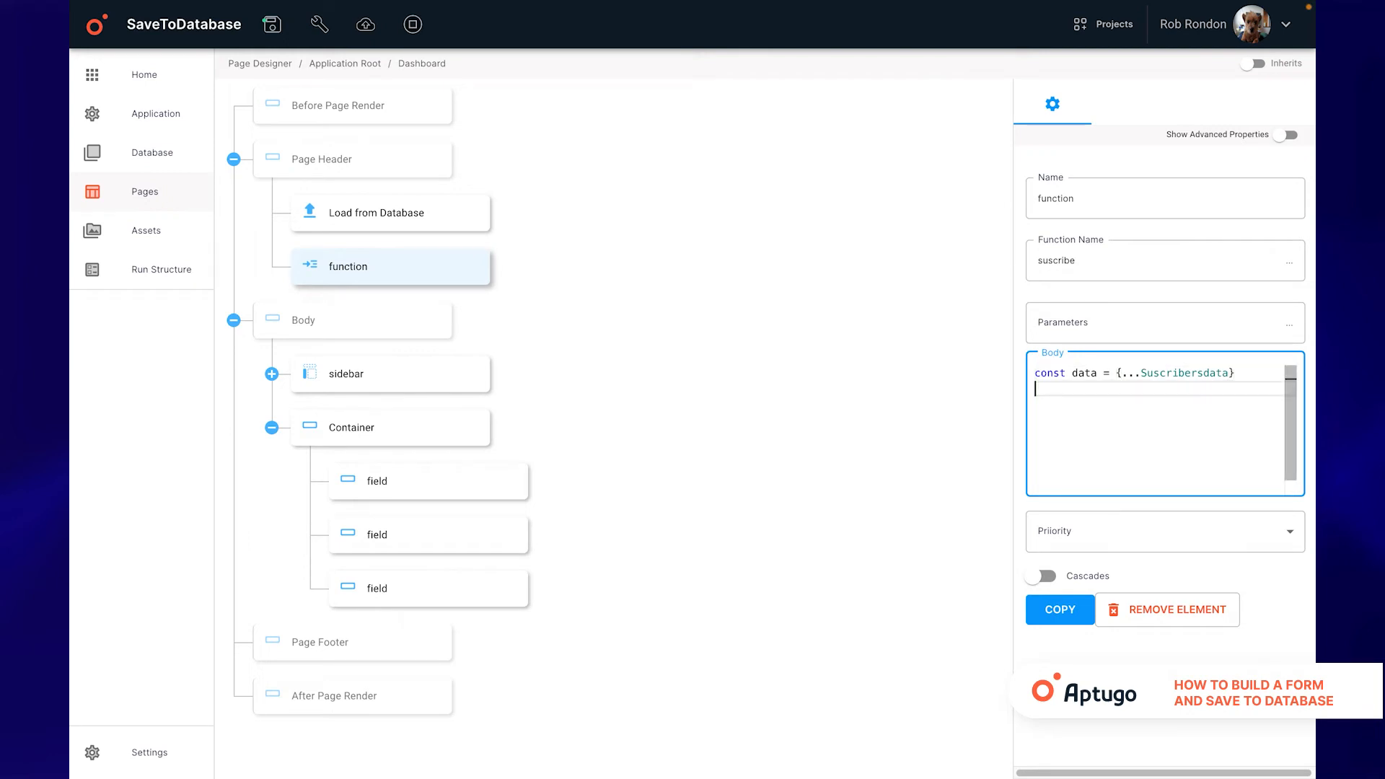
pyautogui.write('setSus')
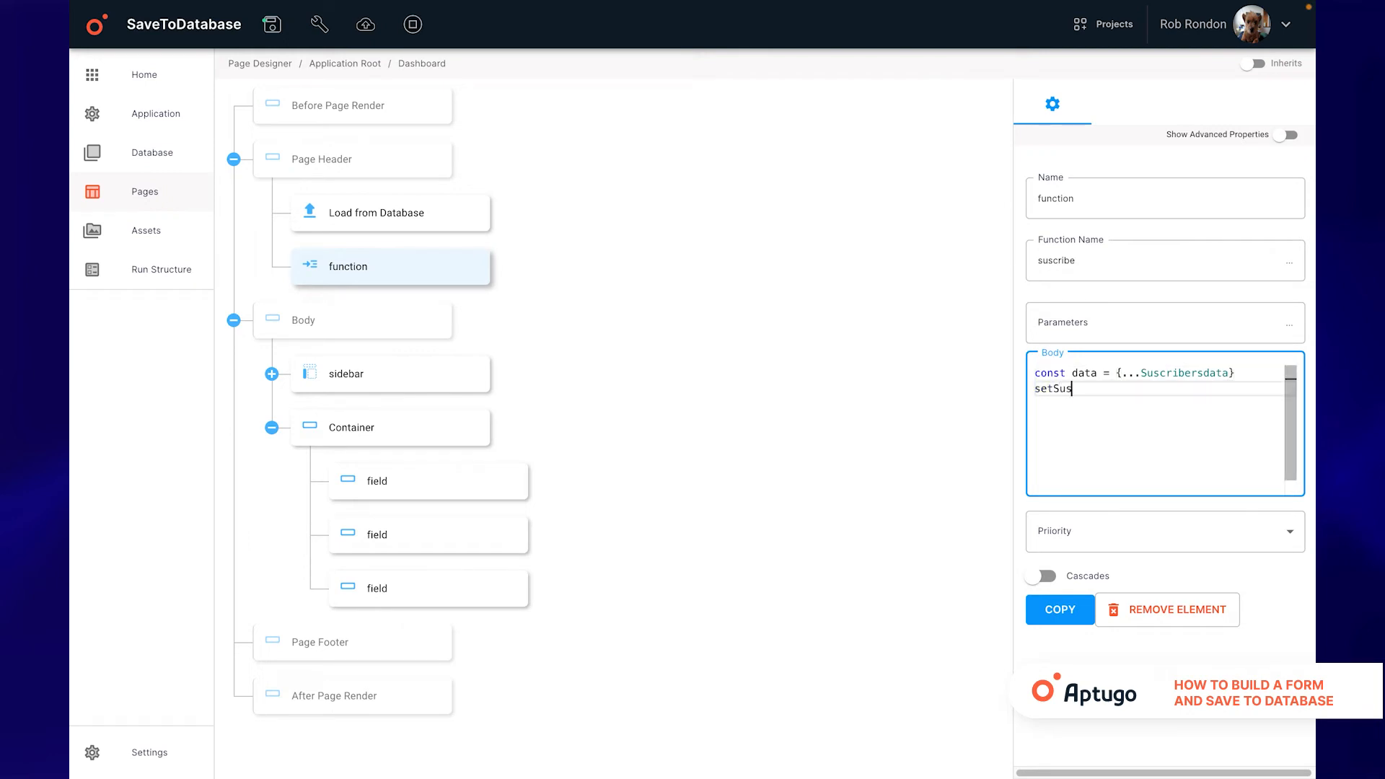
pyautogui.write('cribersData(')
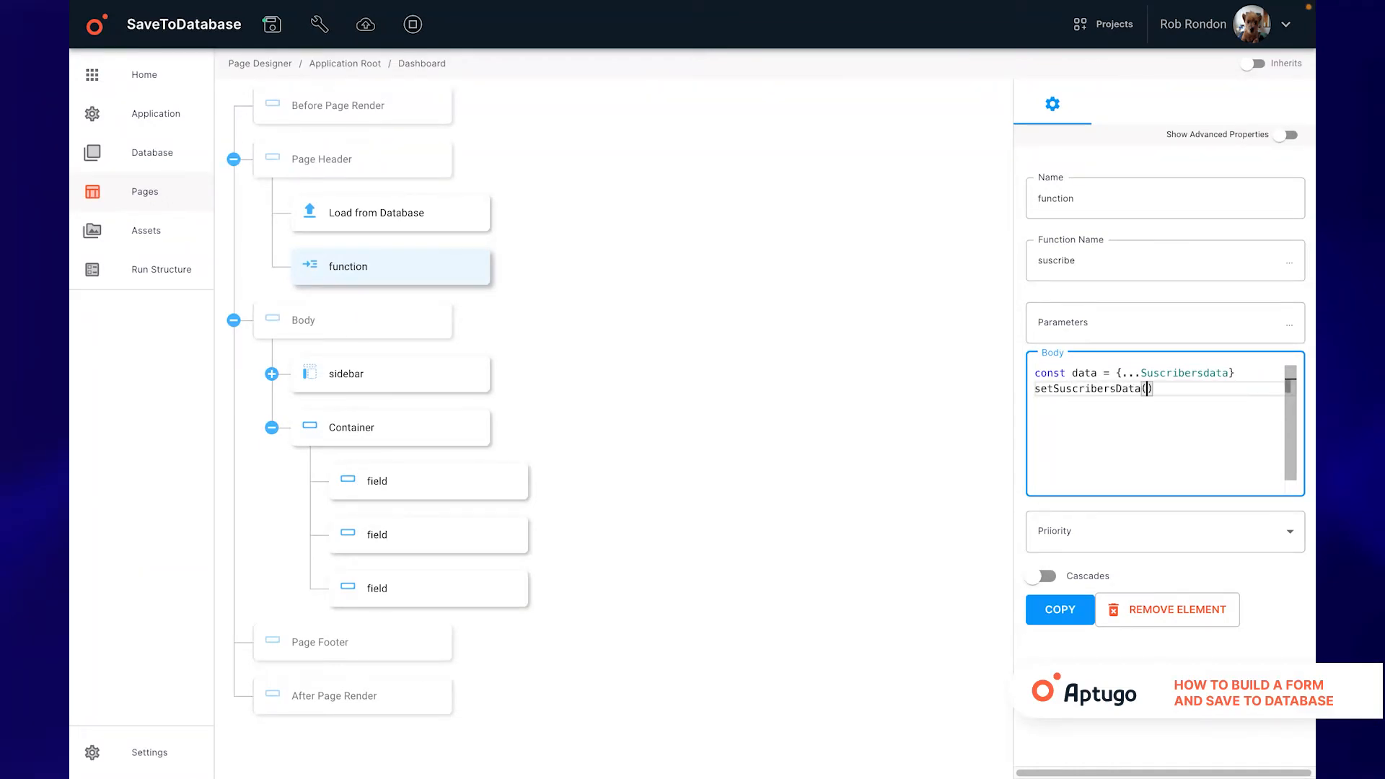
pyautogui.write('{...}')
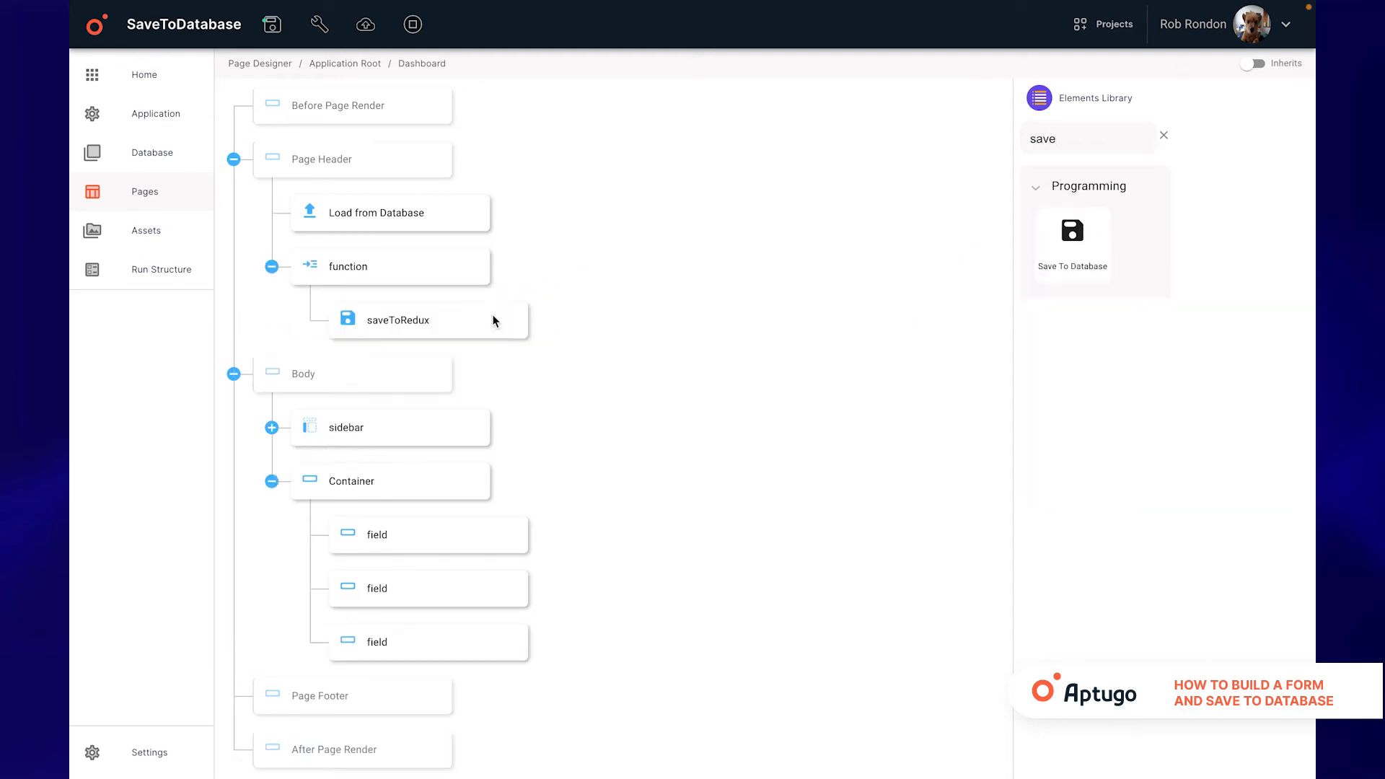
# Configure the Save To Database step to store variable data into Suscribers
pyautogui.click(398, 319)
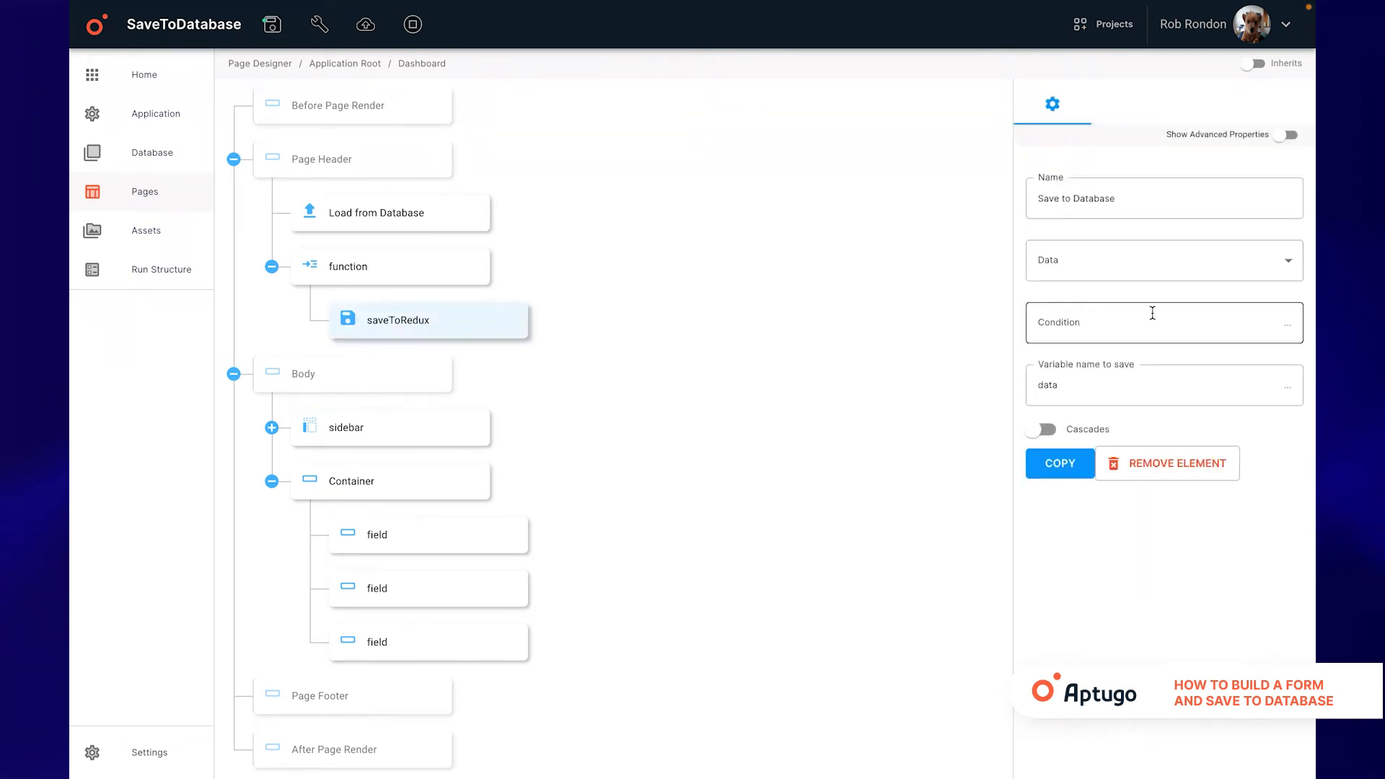
pyautogui.click(1163, 260)
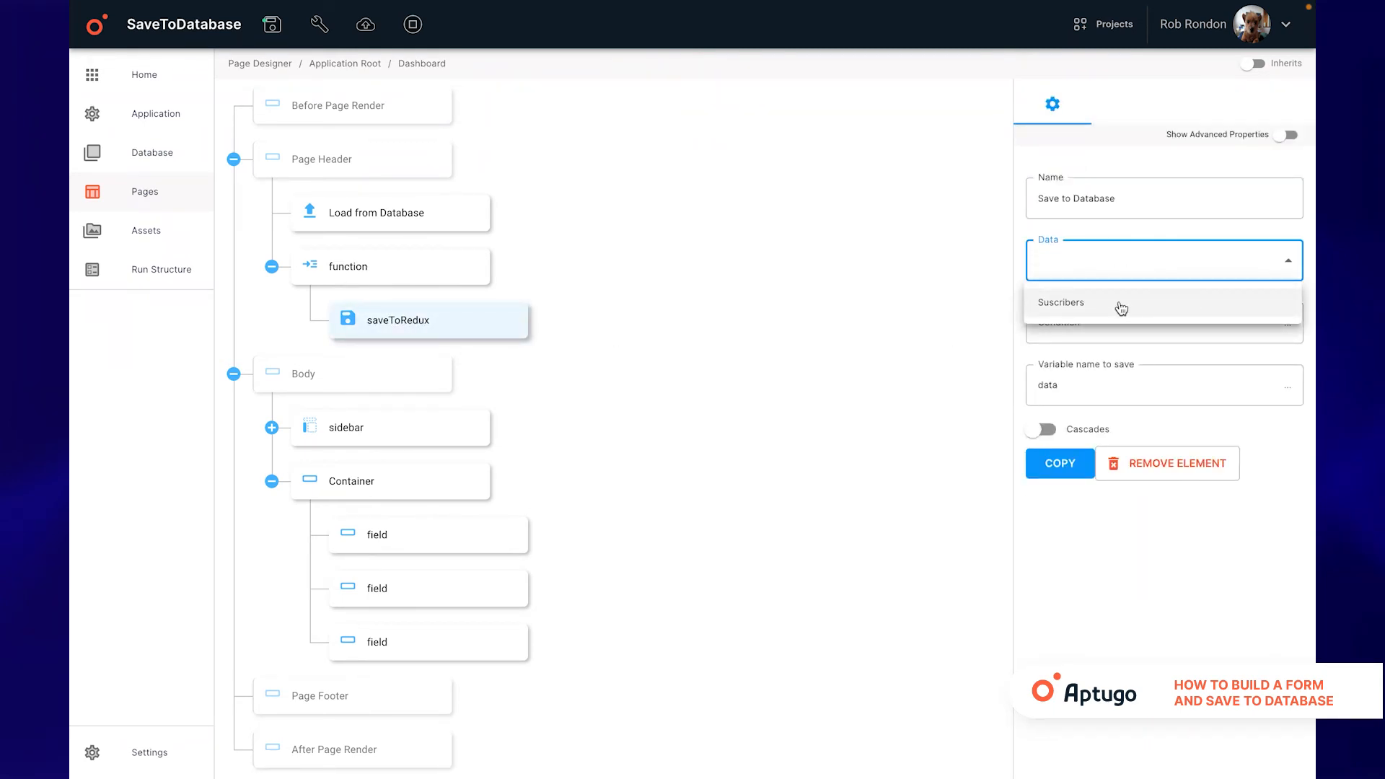
pyautogui.click(1061, 302)
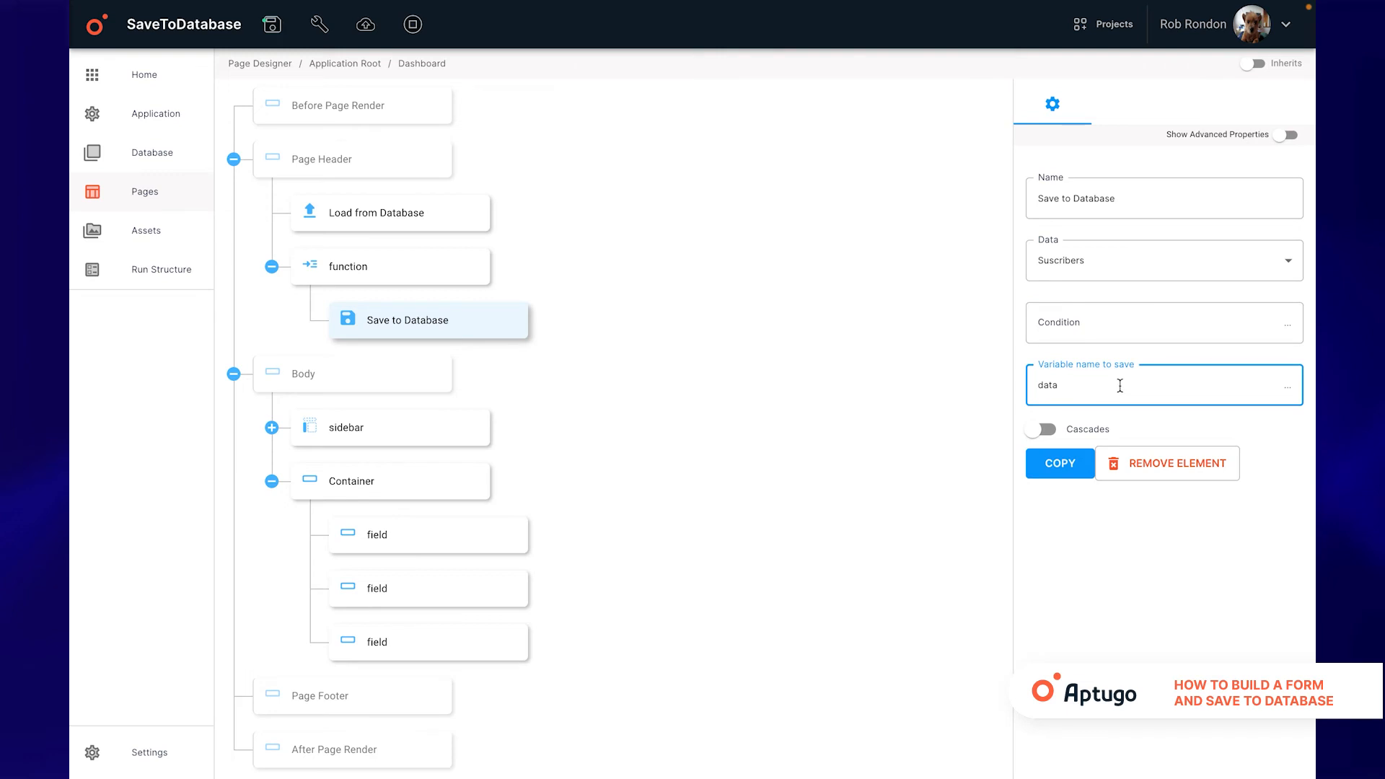
pyautogui.doubleClick(1047, 383)
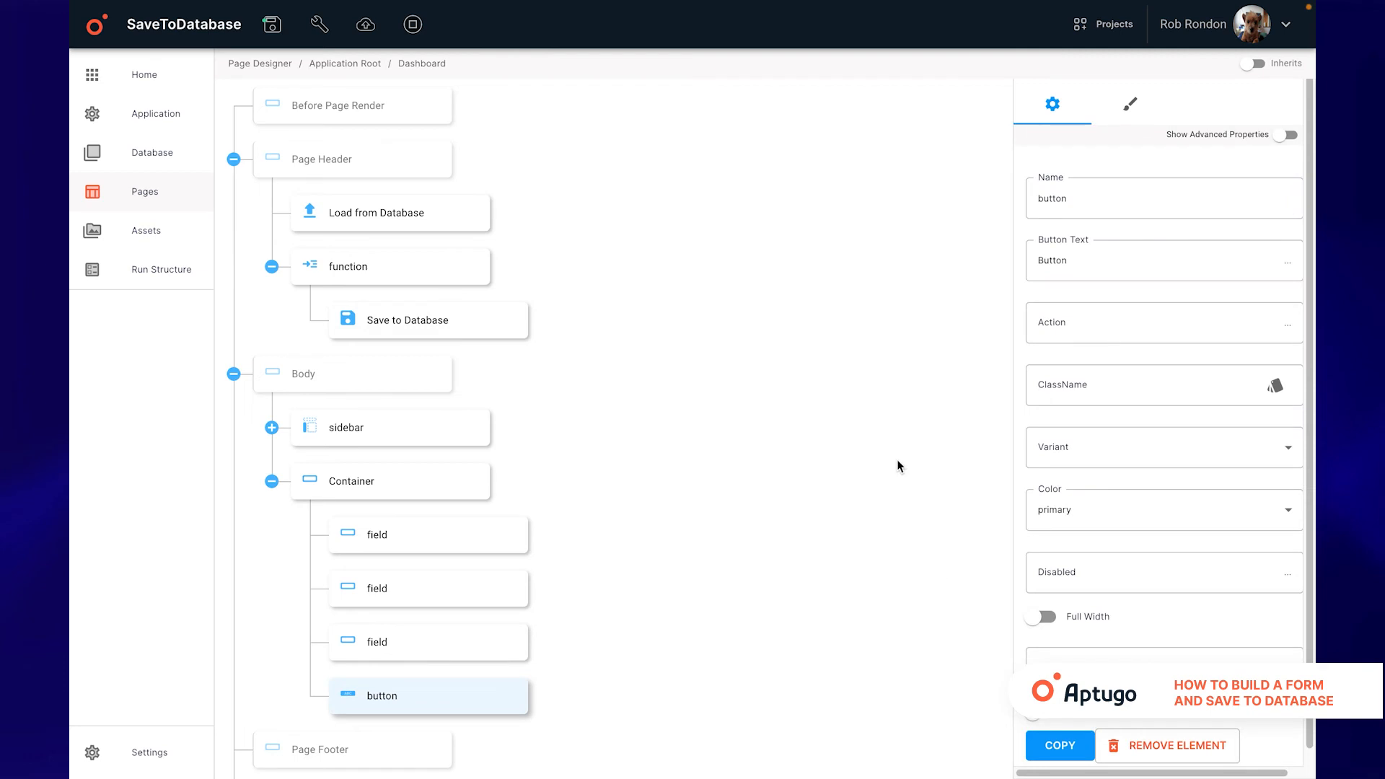
# Label the button Suscribe, set its action to suscribe(), make it contained, and save the project
pyautogui.write('Suscribe')
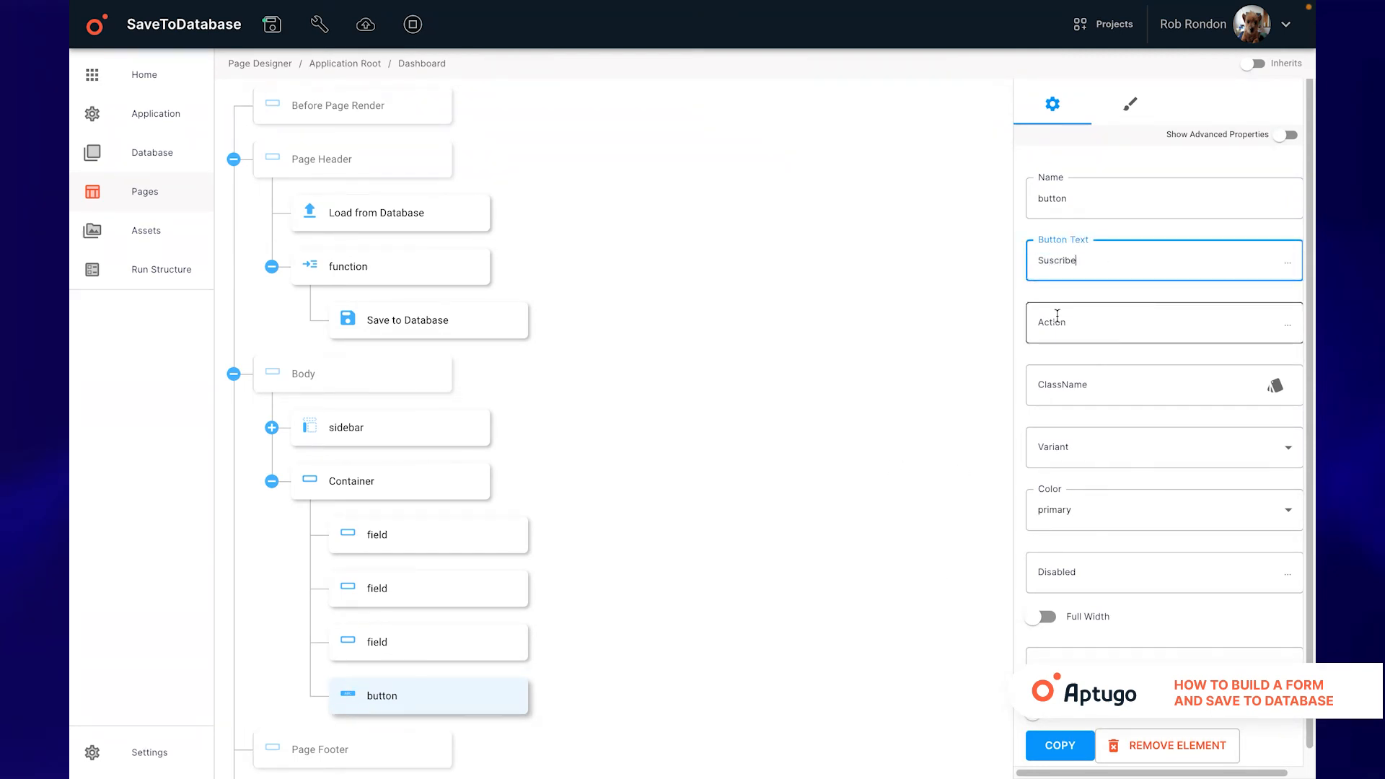
pyautogui.click(1164, 322)
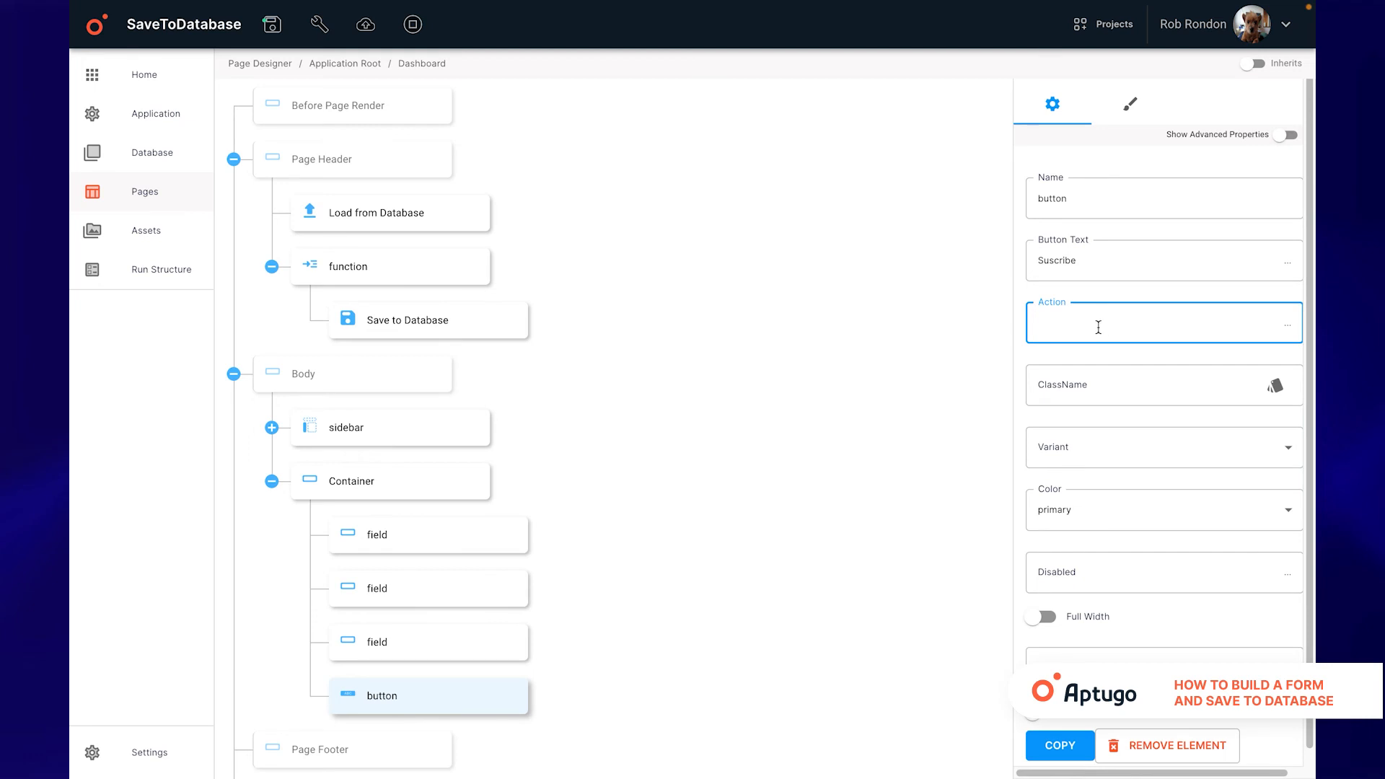
pyautogui.write('suscribe(')
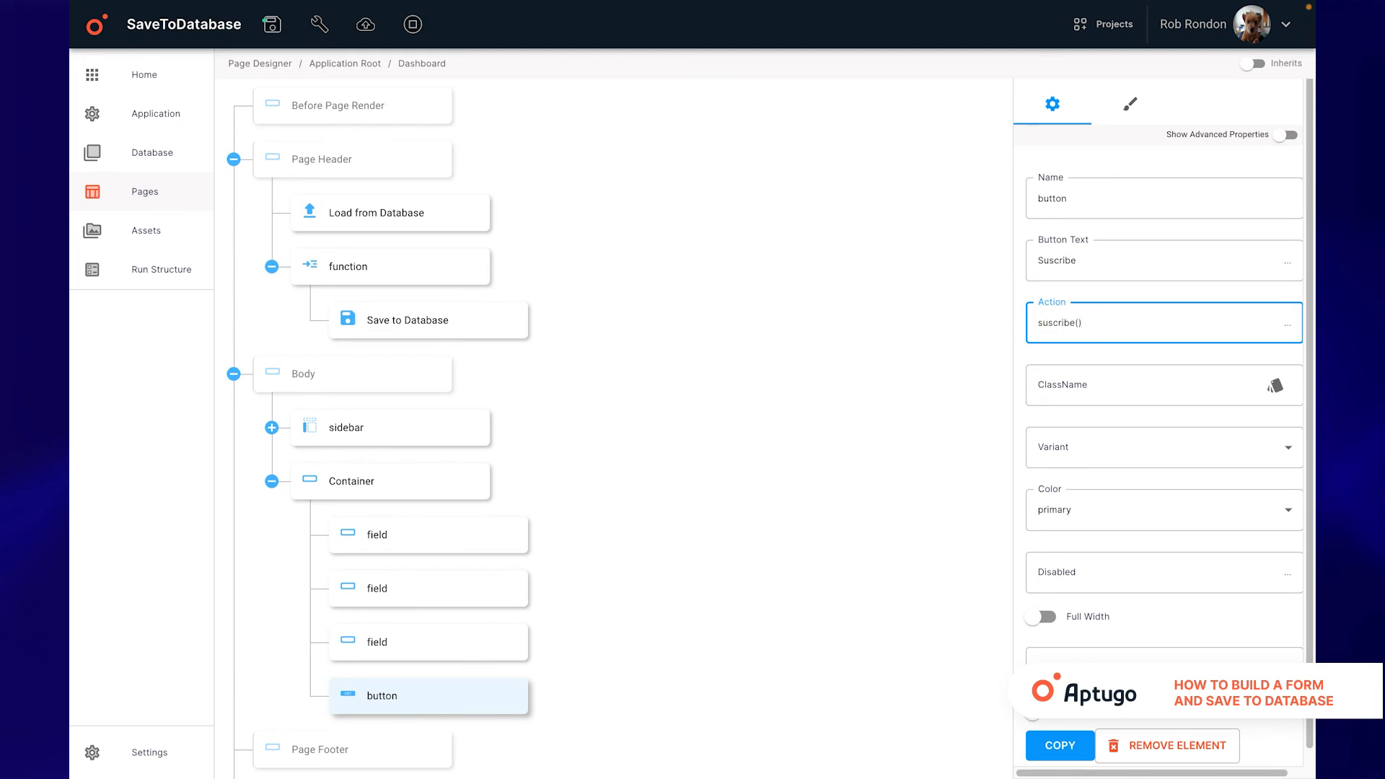
pyautogui.click(1164, 448)
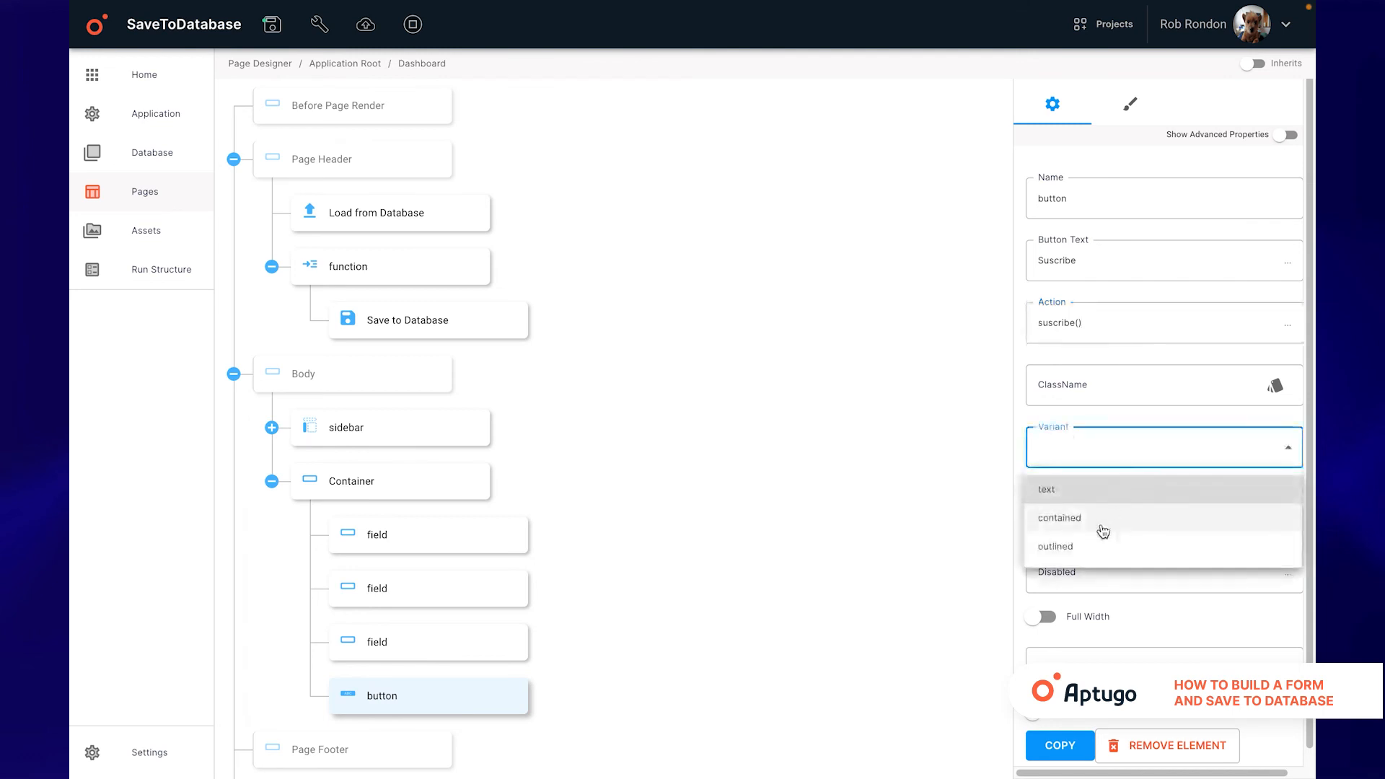
pyautogui.click(1059, 518)
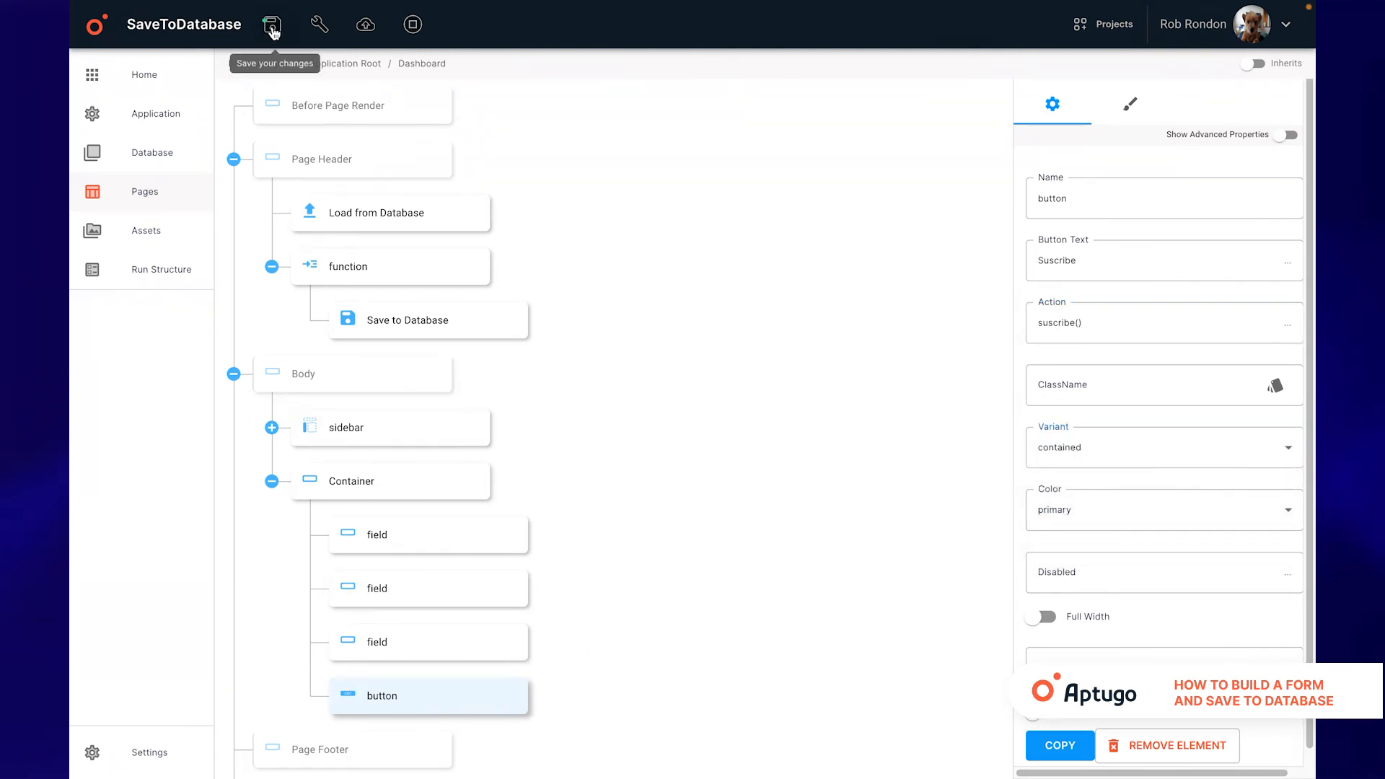
pyautogui.click(273, 24)
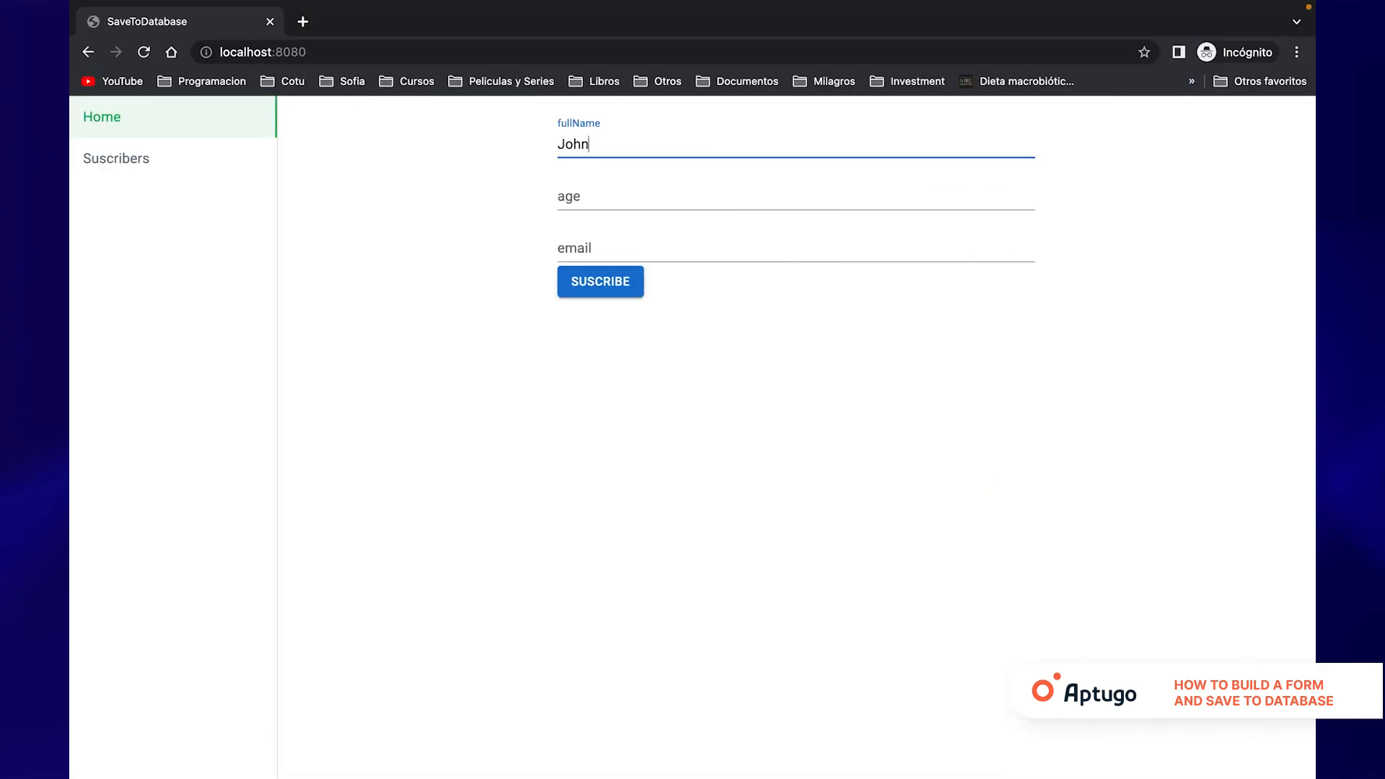
pyautogui.write('4')
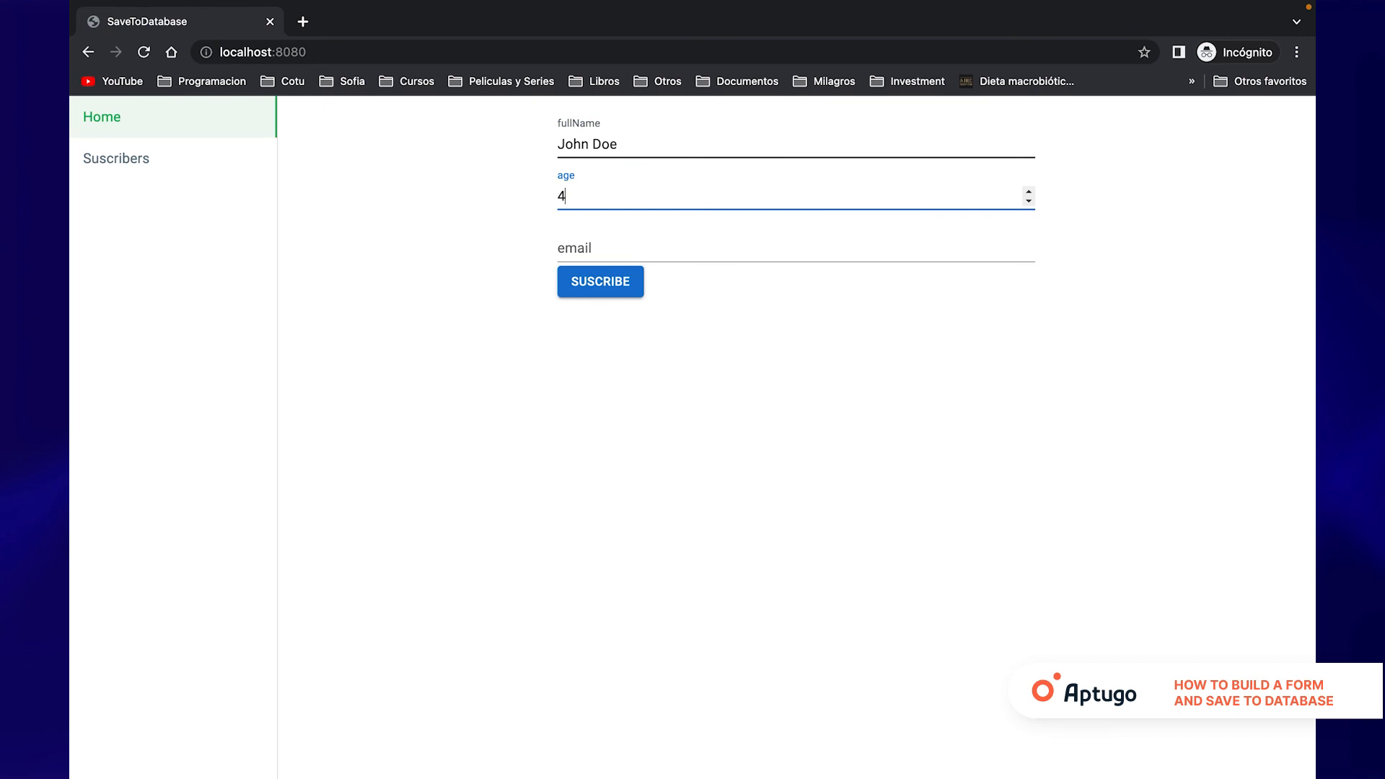
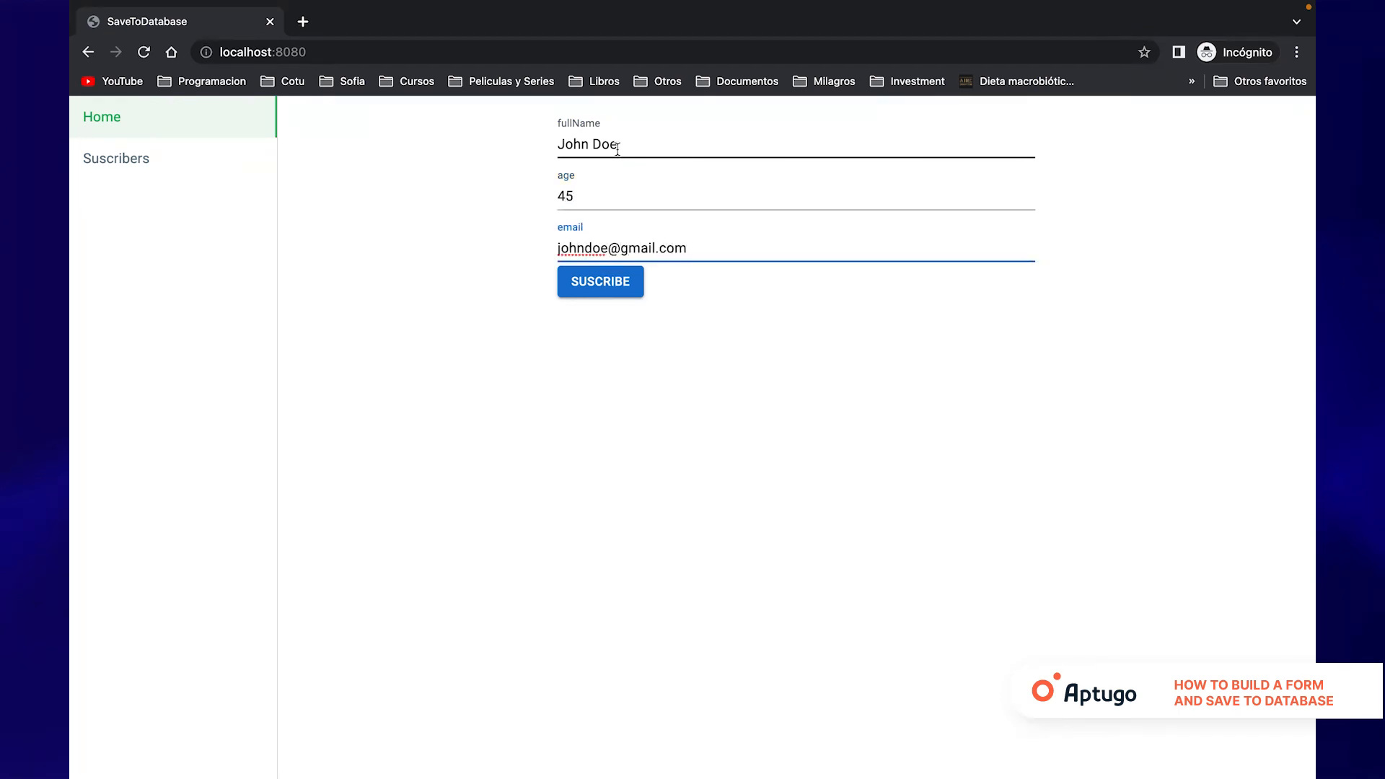
pyautogui.click(601, 281)
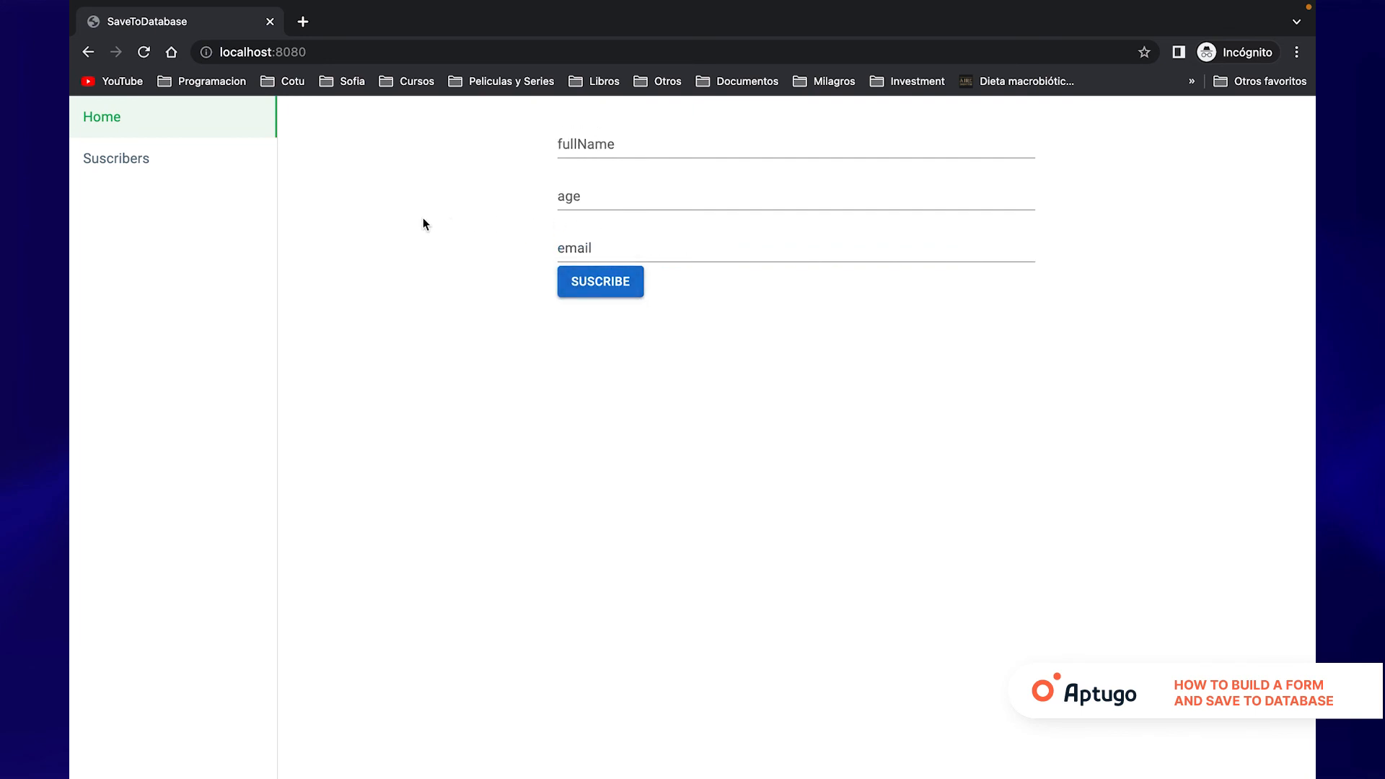